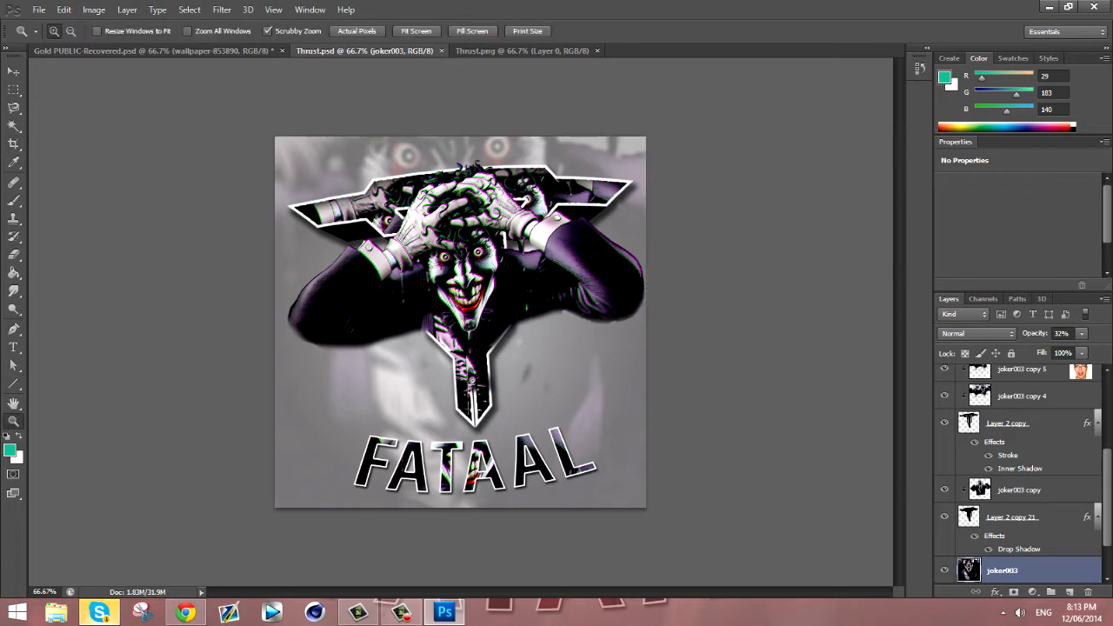
Browse to the Clan Templates 2 folder in Photoshop's Open dialog.
click(38, 9)
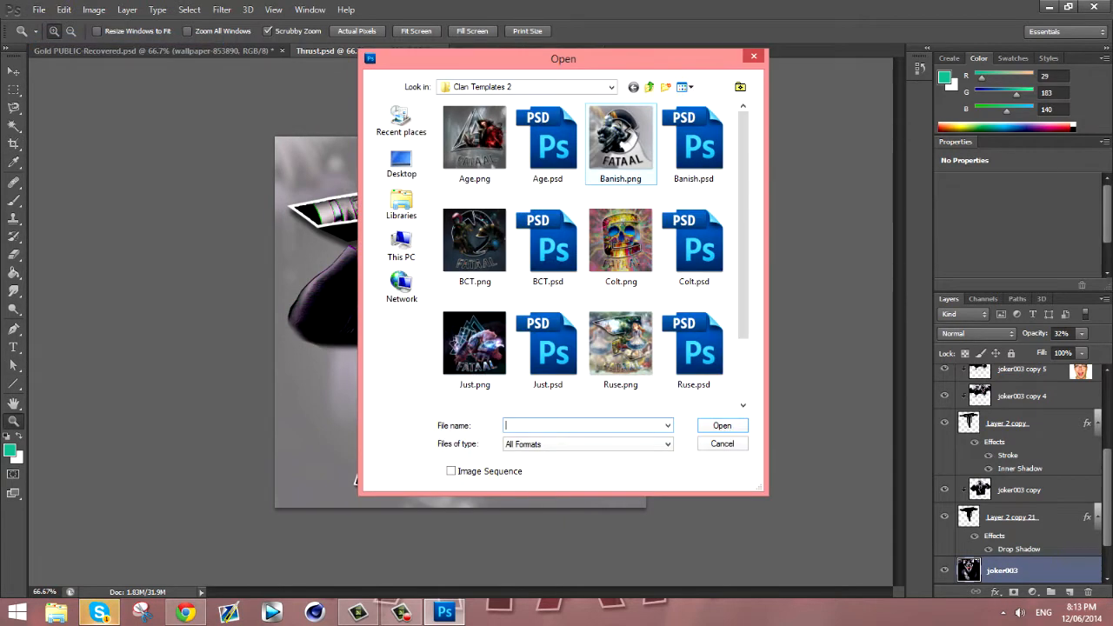
scroll(down, 3)
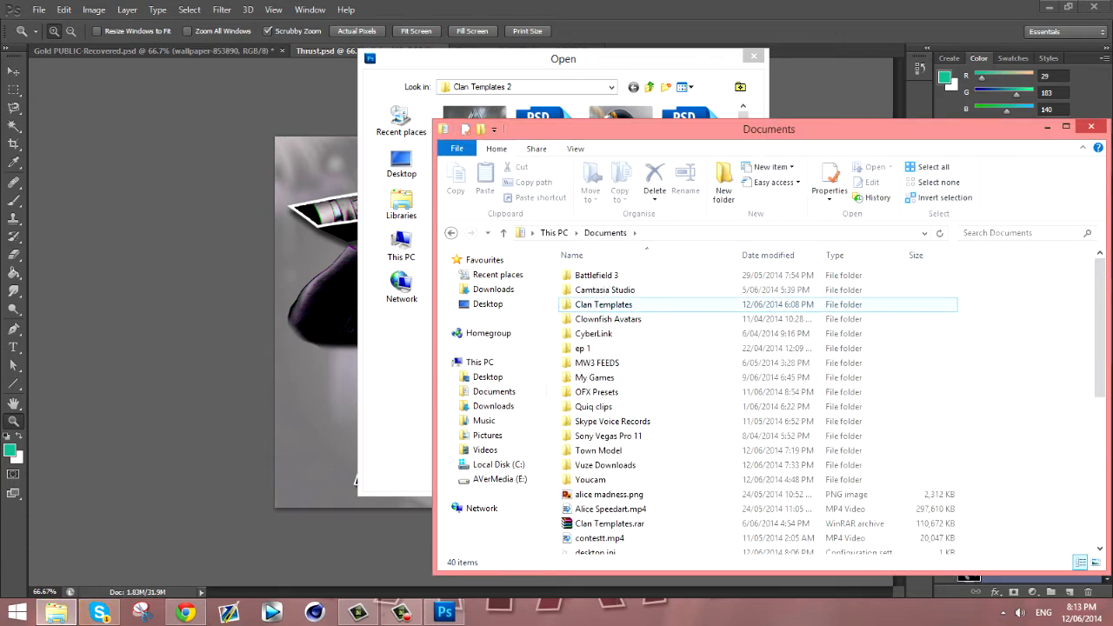
Preview the Age, Banish, Colt and Just logos in Photo Viewer, ending on Thrust.png.
double_click(603, 304)
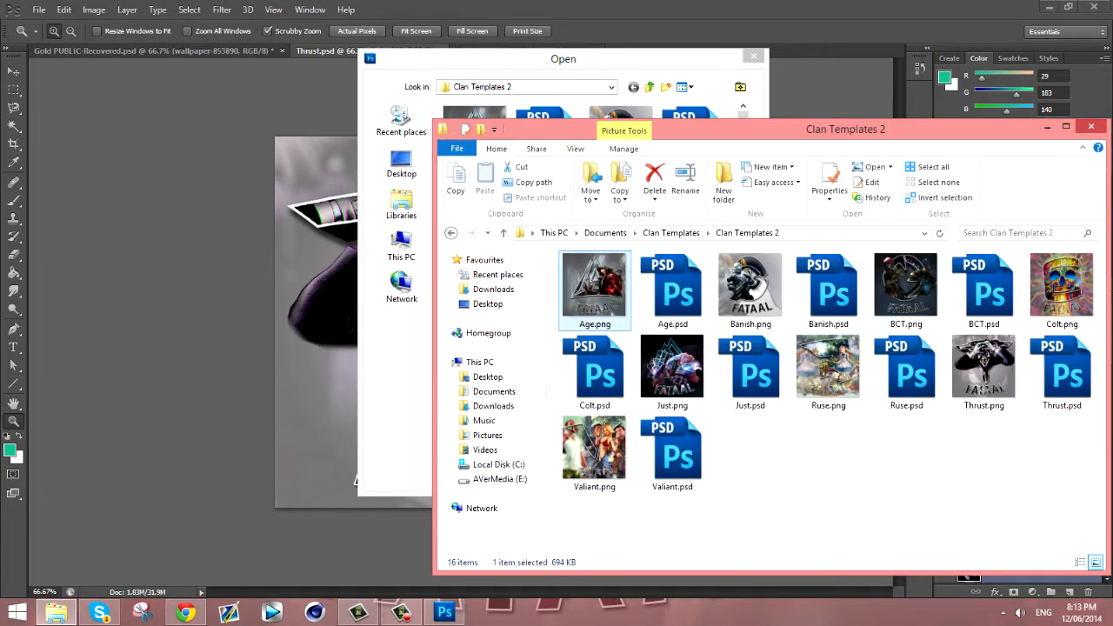
double_click(594, 287)
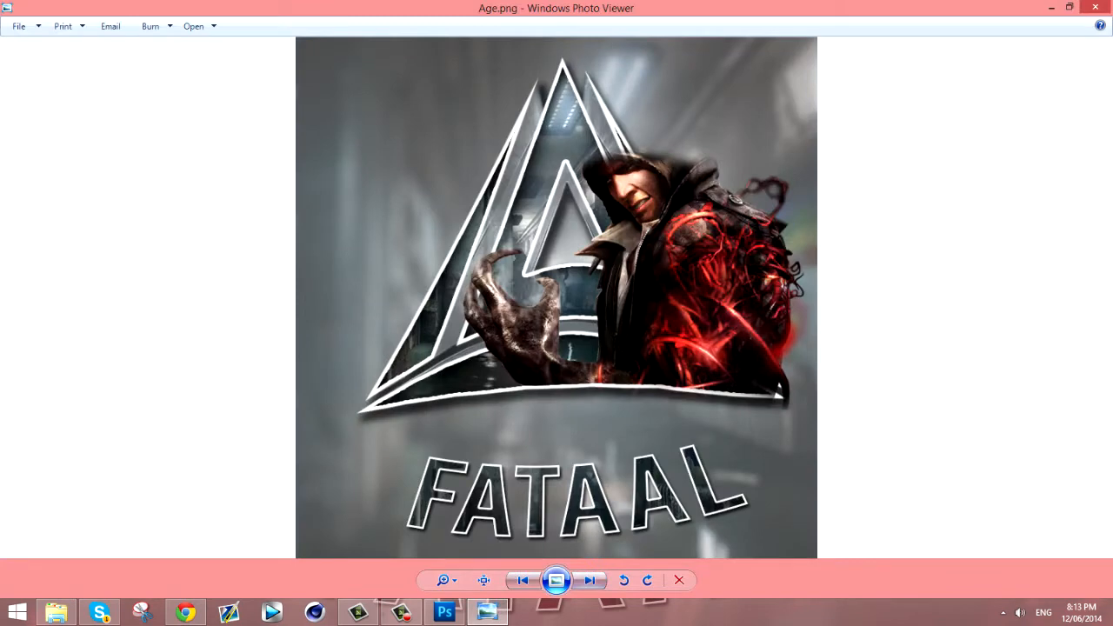
click(589, 580)
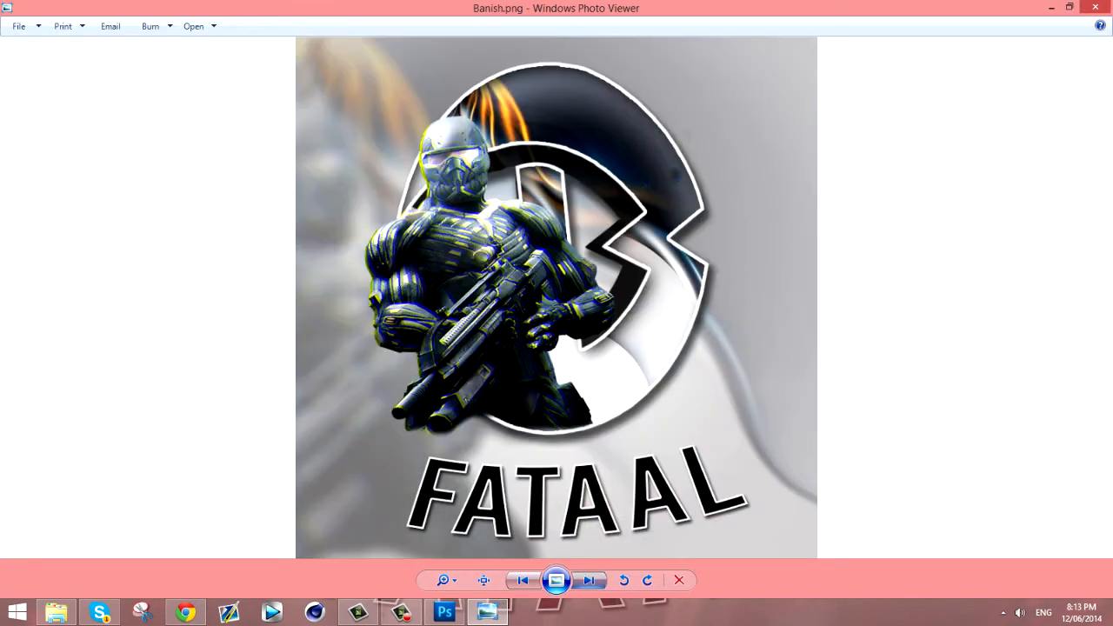
click(590, 580)
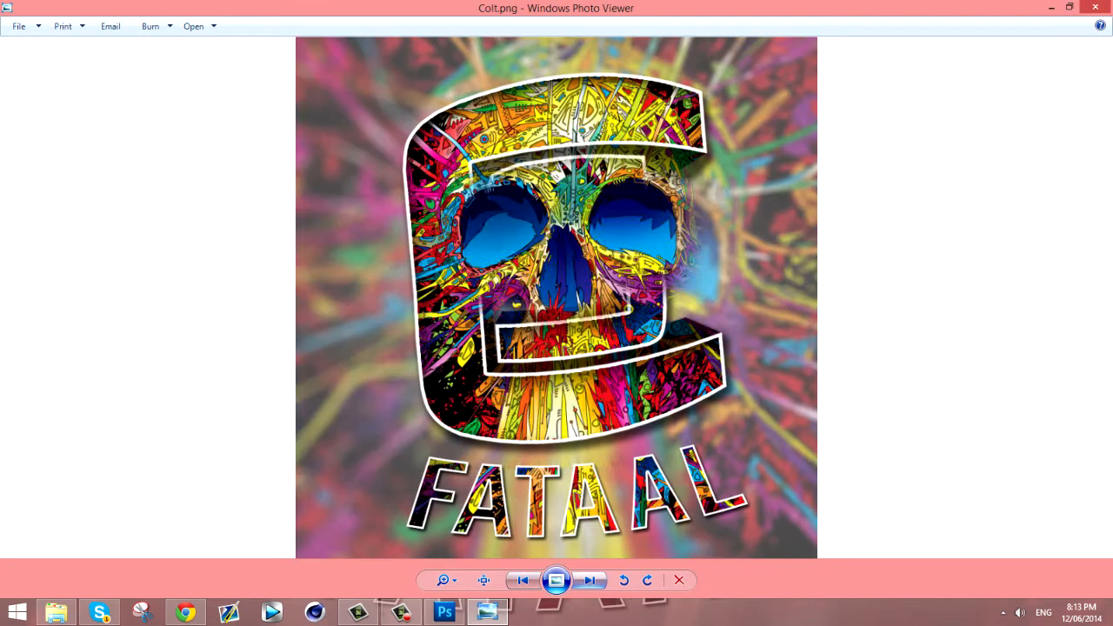
click(589, 580)
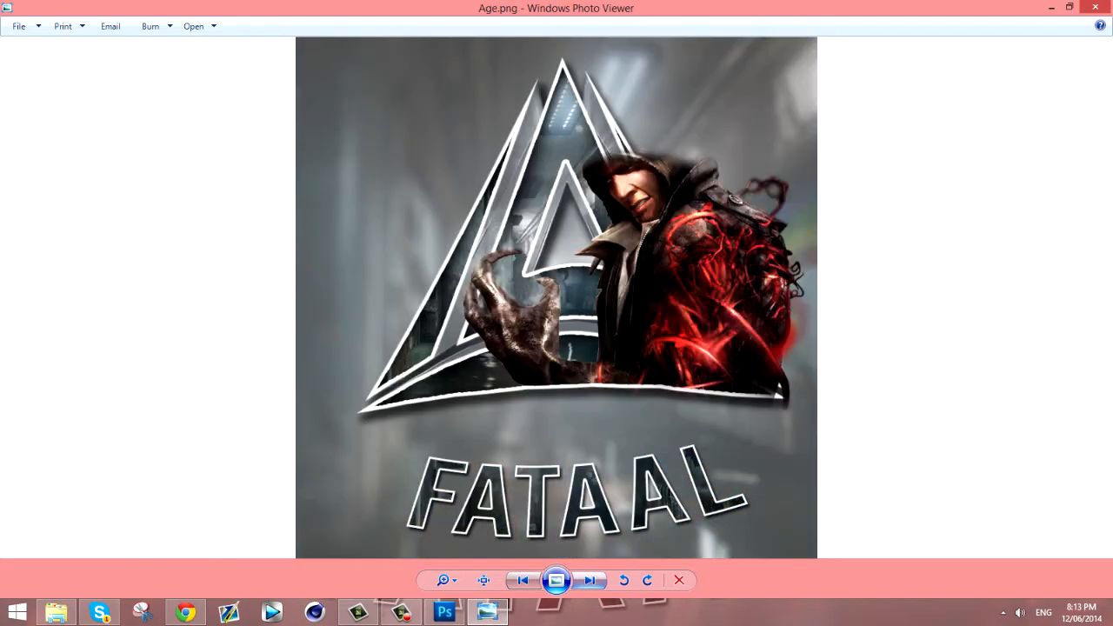
click(590, 579)
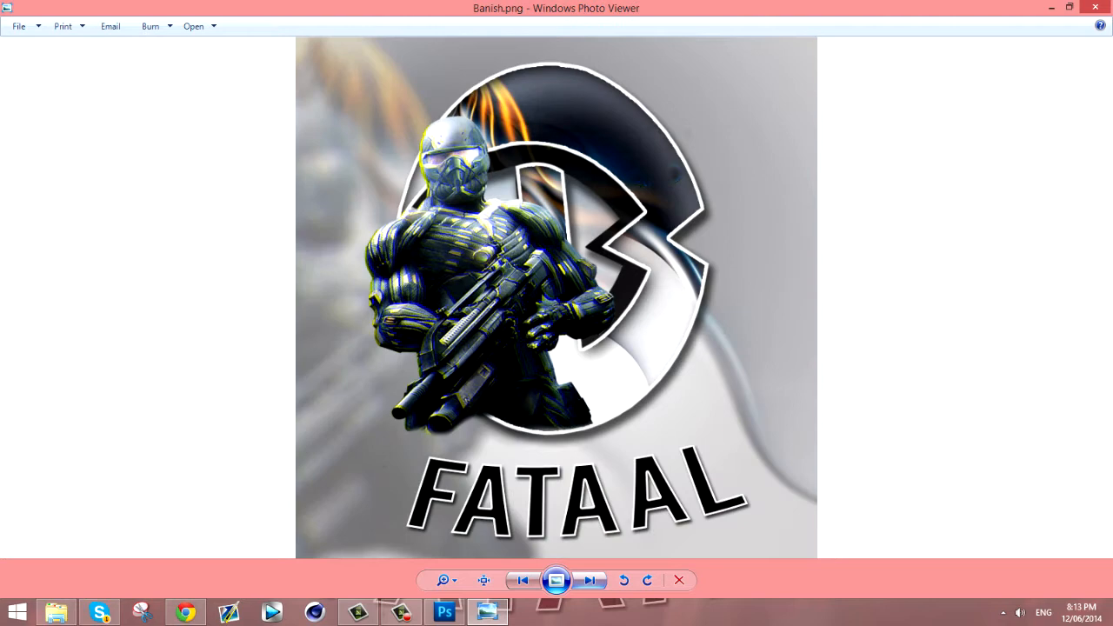
click(590, 580)
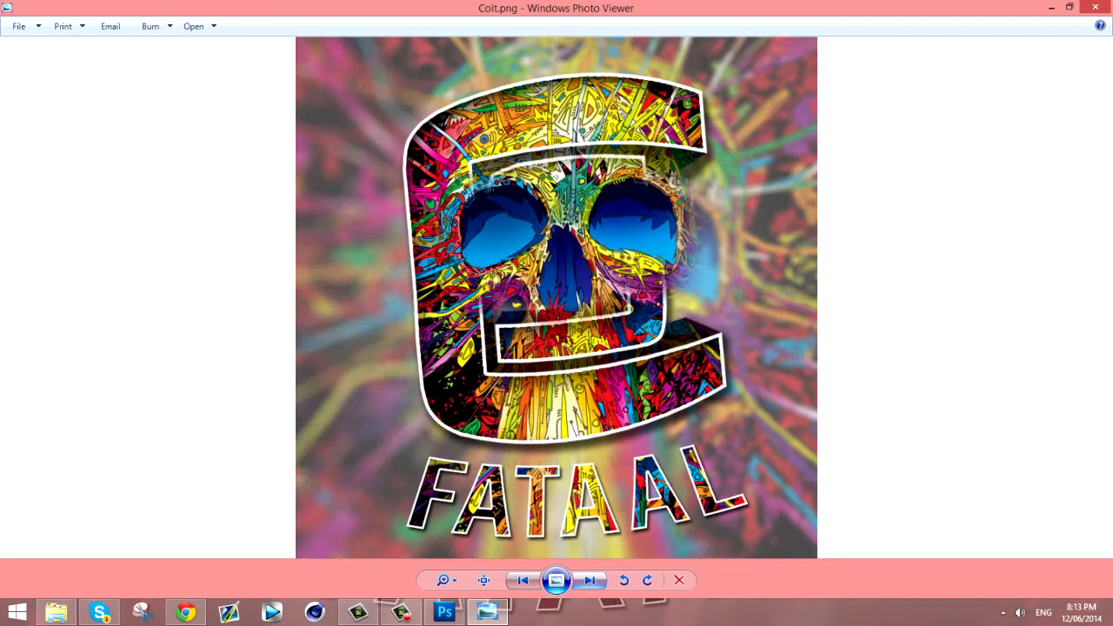
click(589, 580)
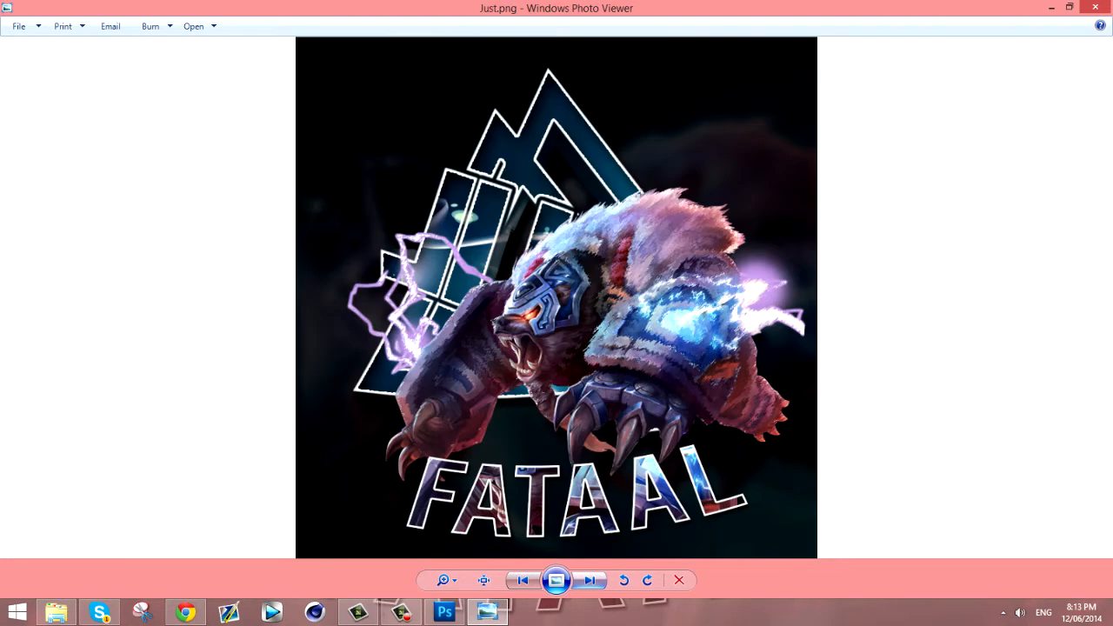
click(589, 580)
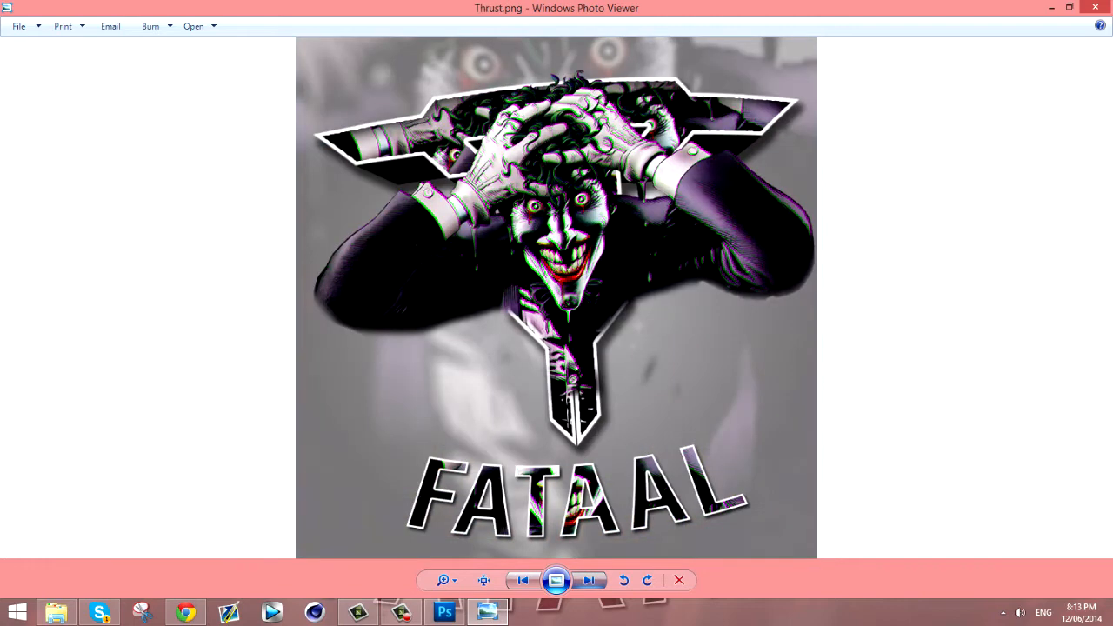
click(588, 580)
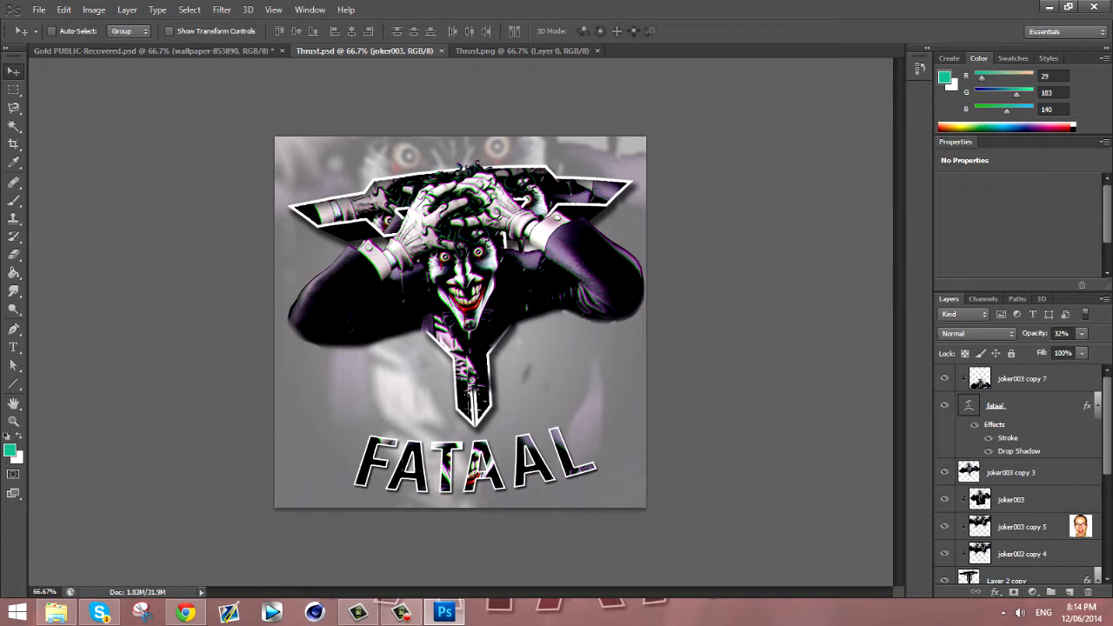
Select the joker003 copy 7 layer, then view Gold PUBLIC-Recovered with the Move tool.
click(1024, 378)
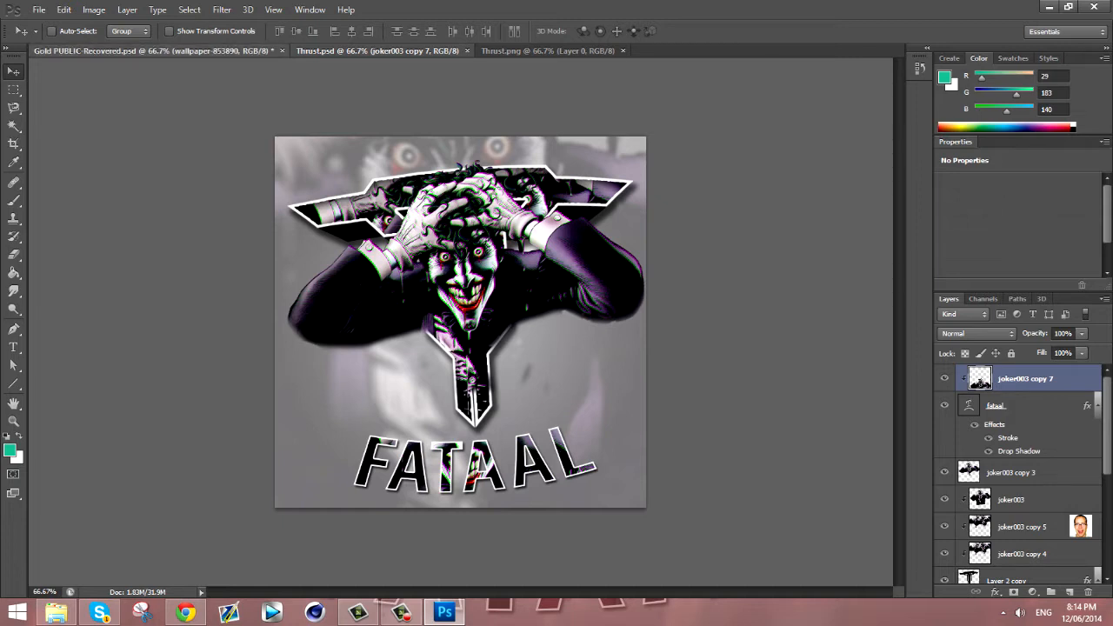
click(130, 51)
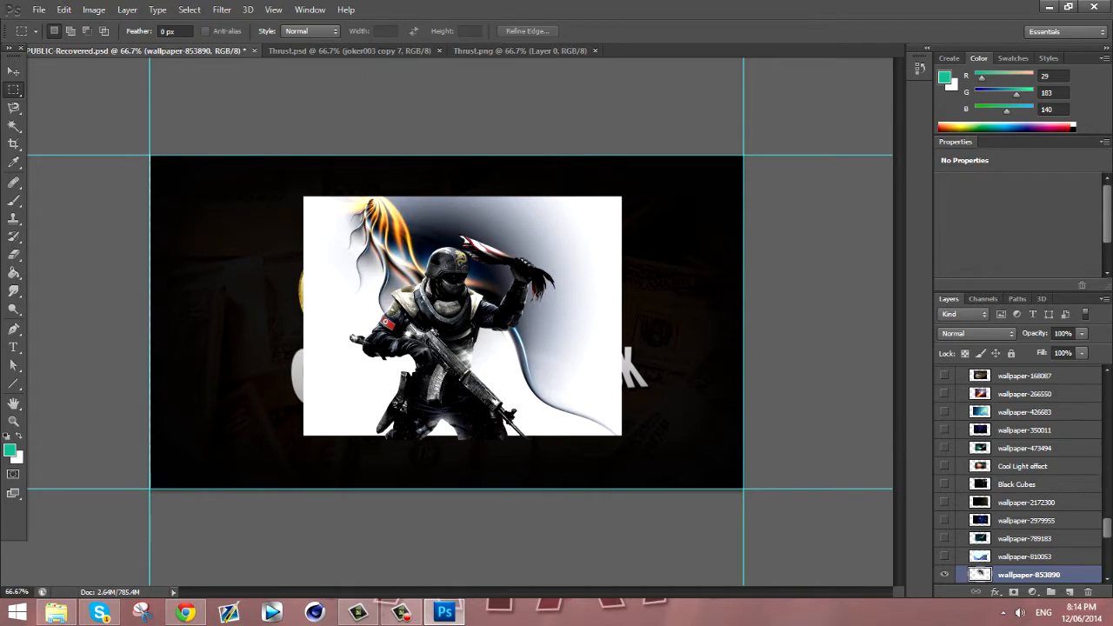
click(14, 72)
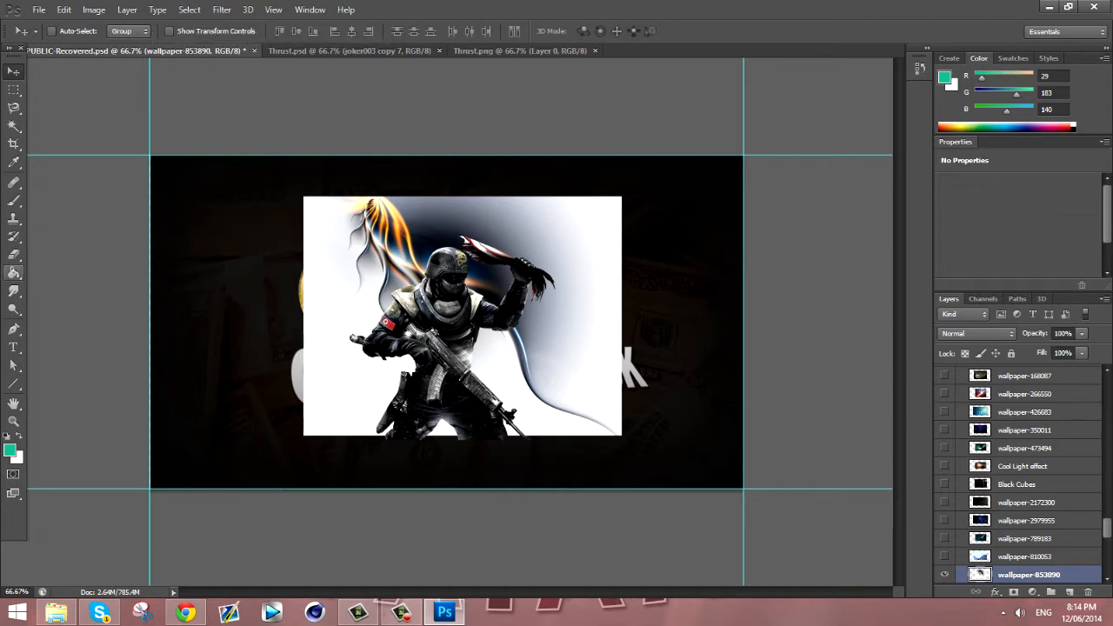
click(185, 612)
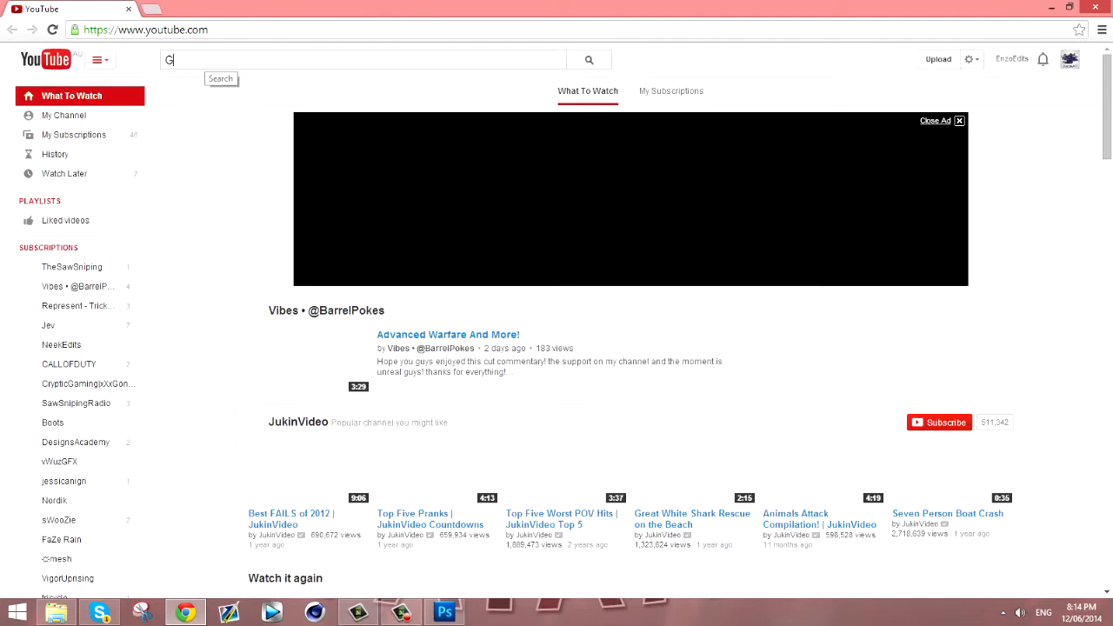
Search YouTube for 'Golds Public Pack', then return to Photoshop.
text(olds Public Pack)
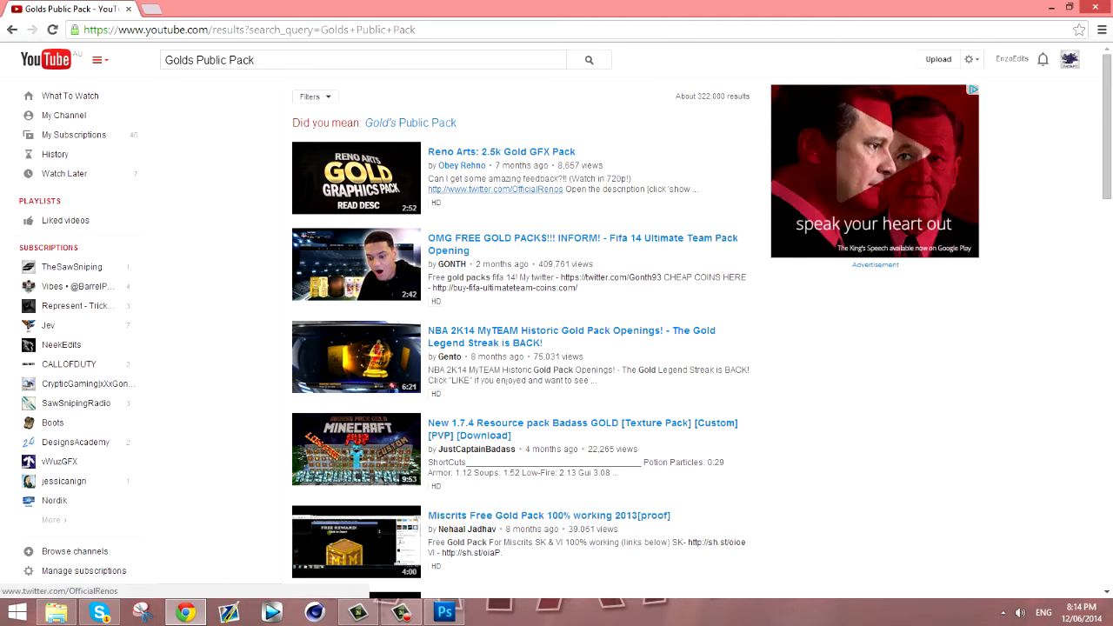
click(444, 612)
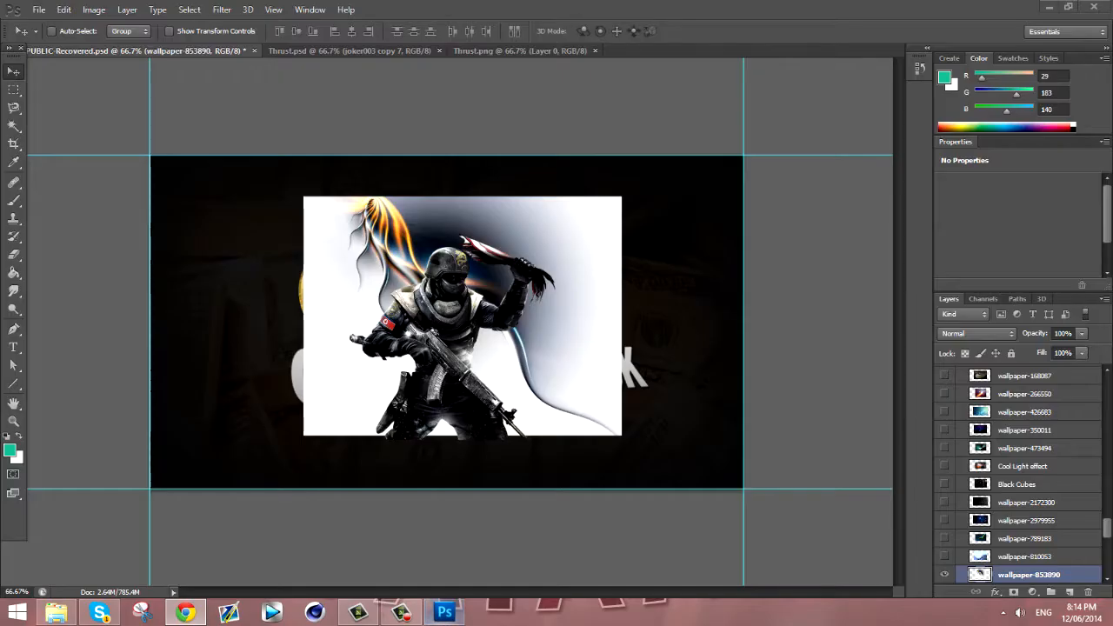
Switch back to the layered Thrust.psd and hide the Joker artwork layer.
click(347, 51)
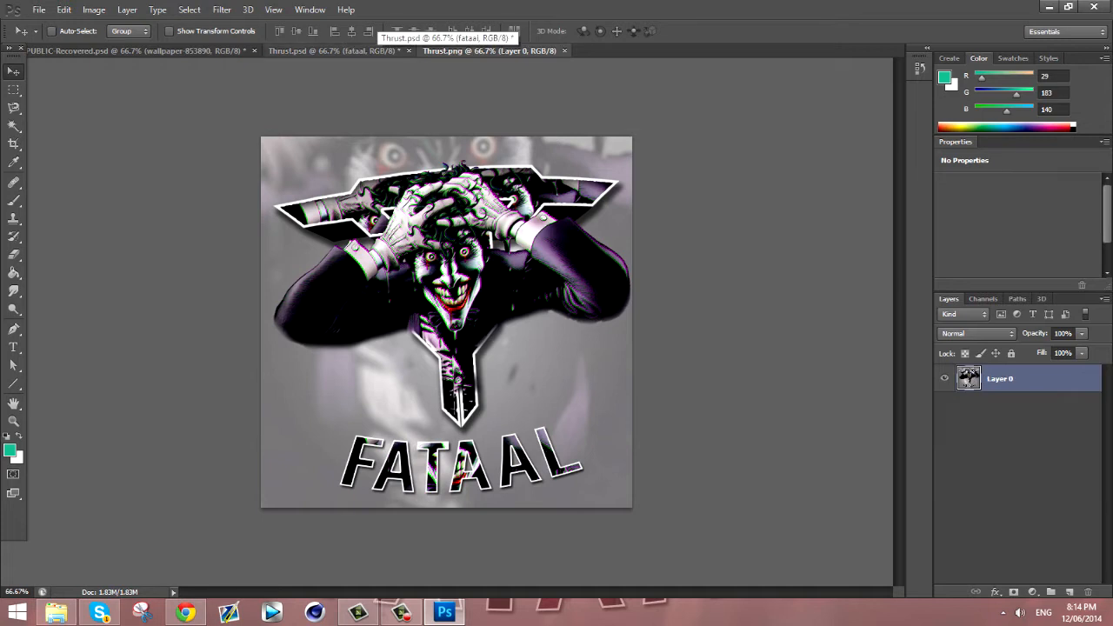
click(335, 50)
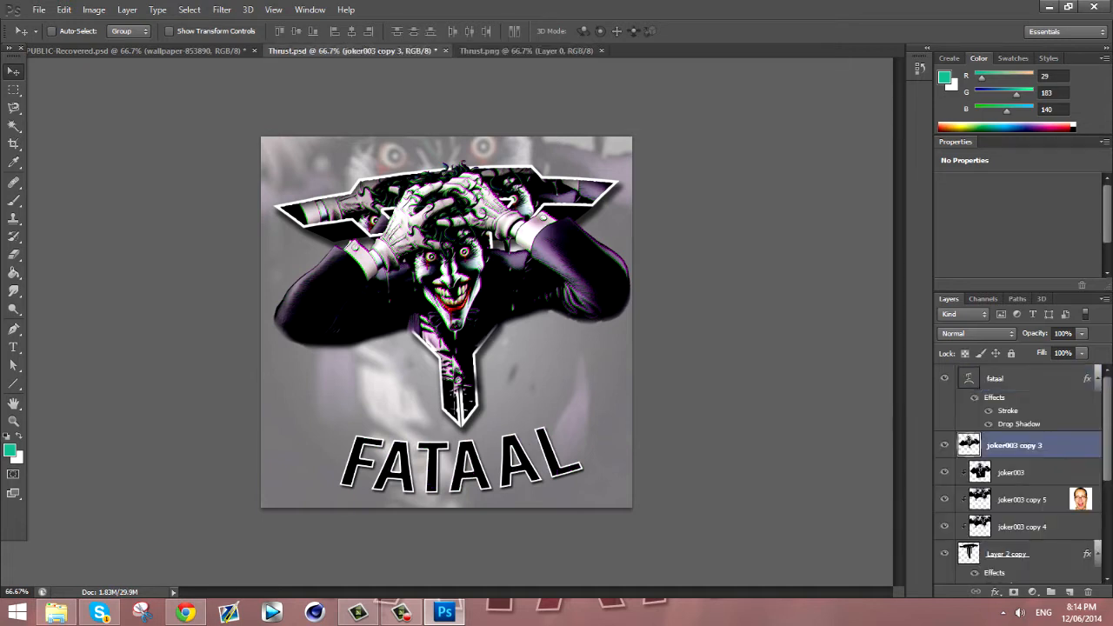
click(1026, 444)
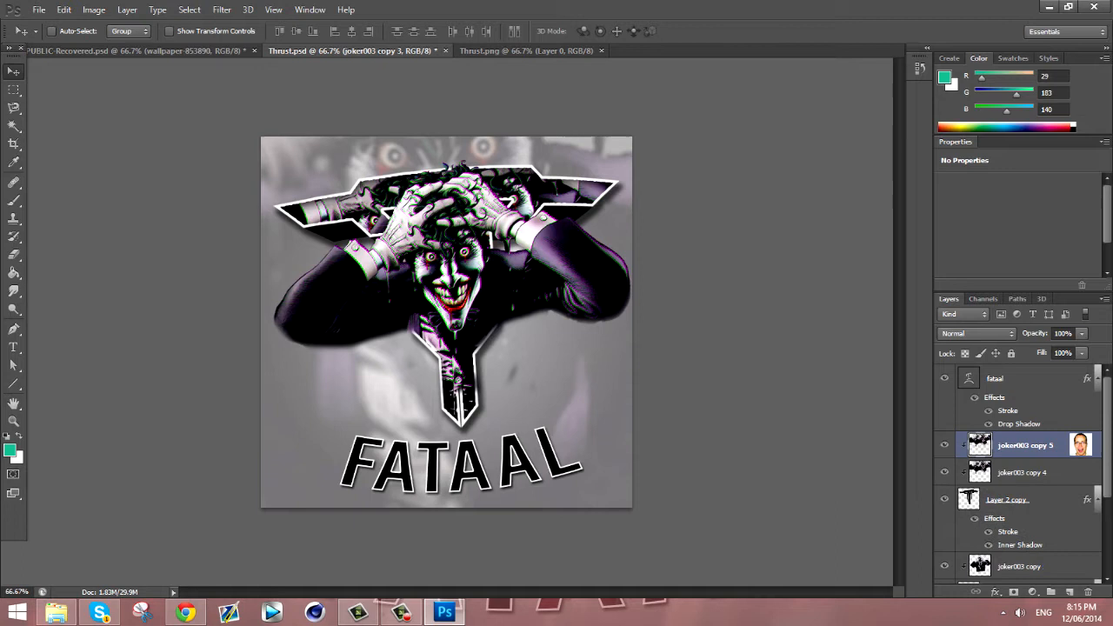
click(1025, 444)
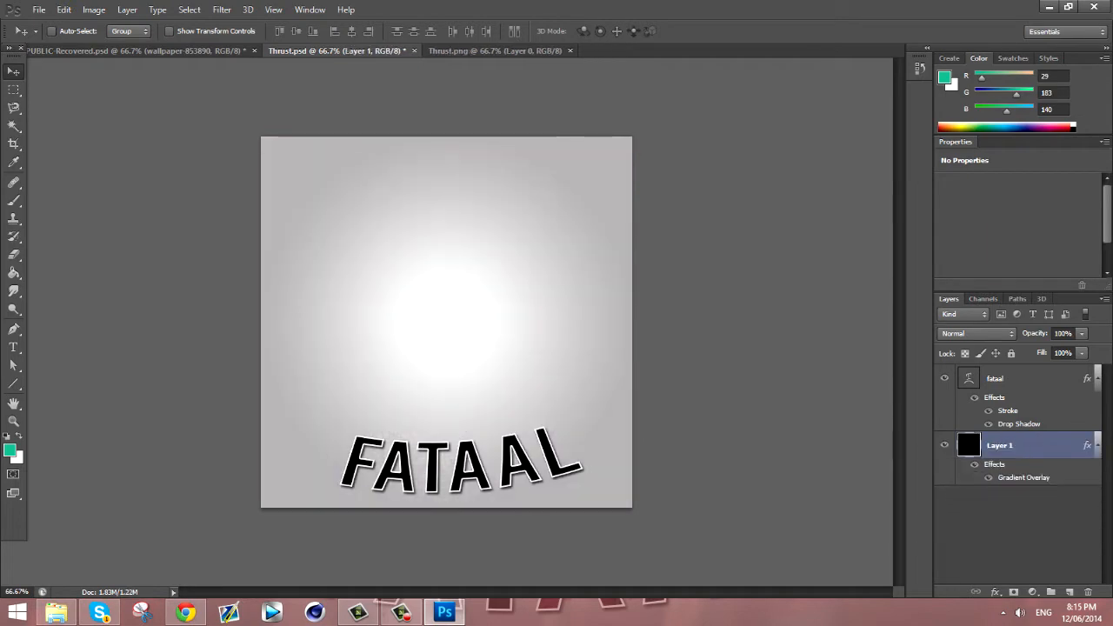
Open Thrust.png from the Desktop's 2d Logo Pack - Voltro folder.
click(38, 9)
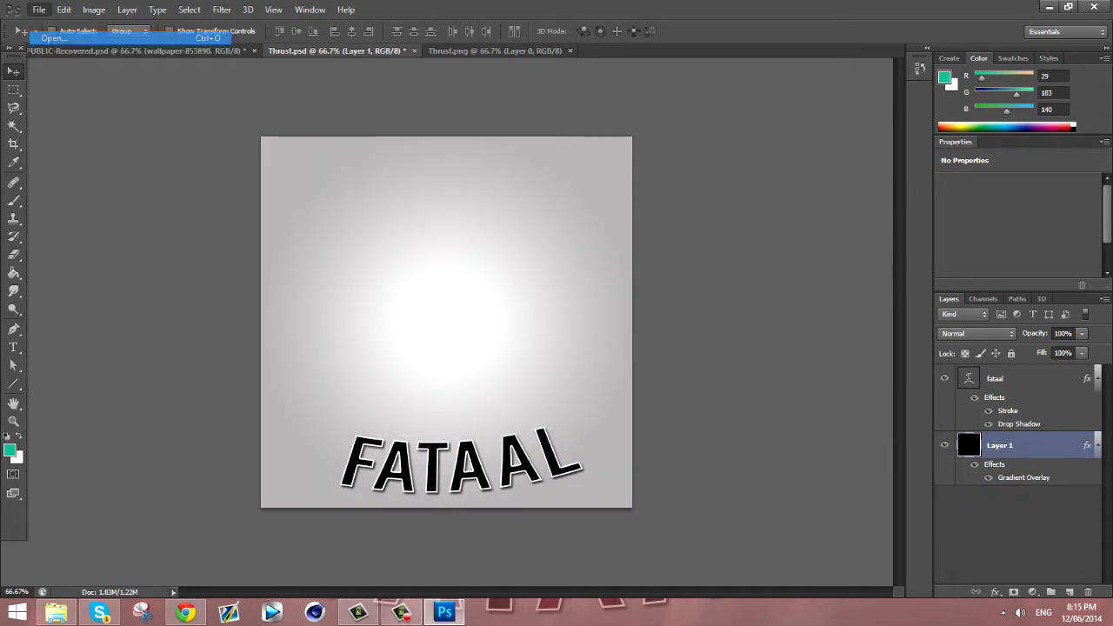
click(53, 38)
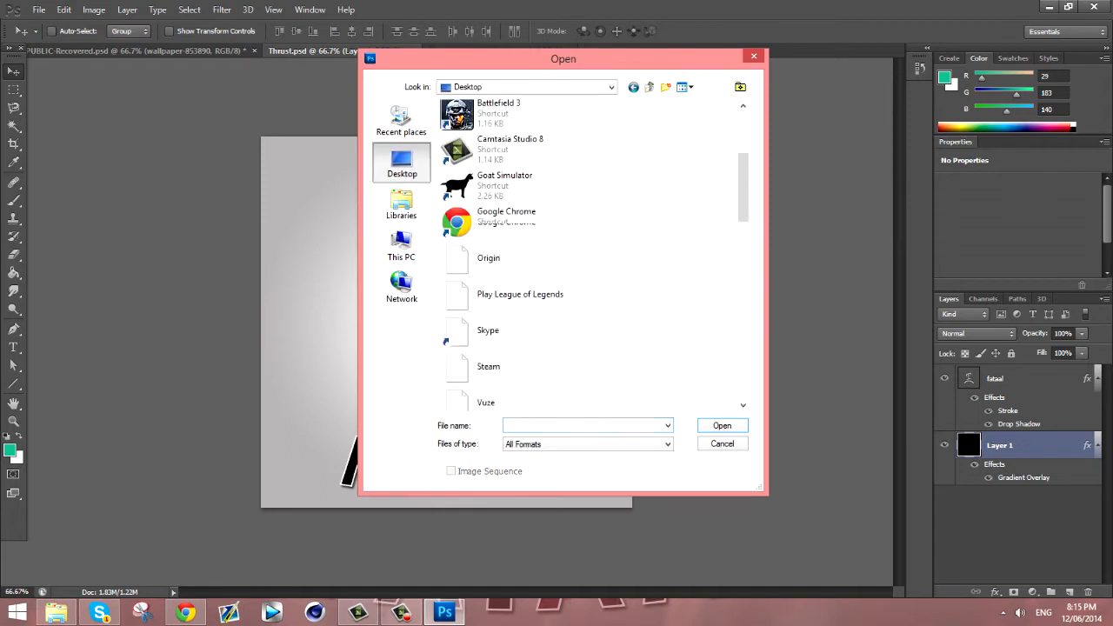
scroll(down, 3)
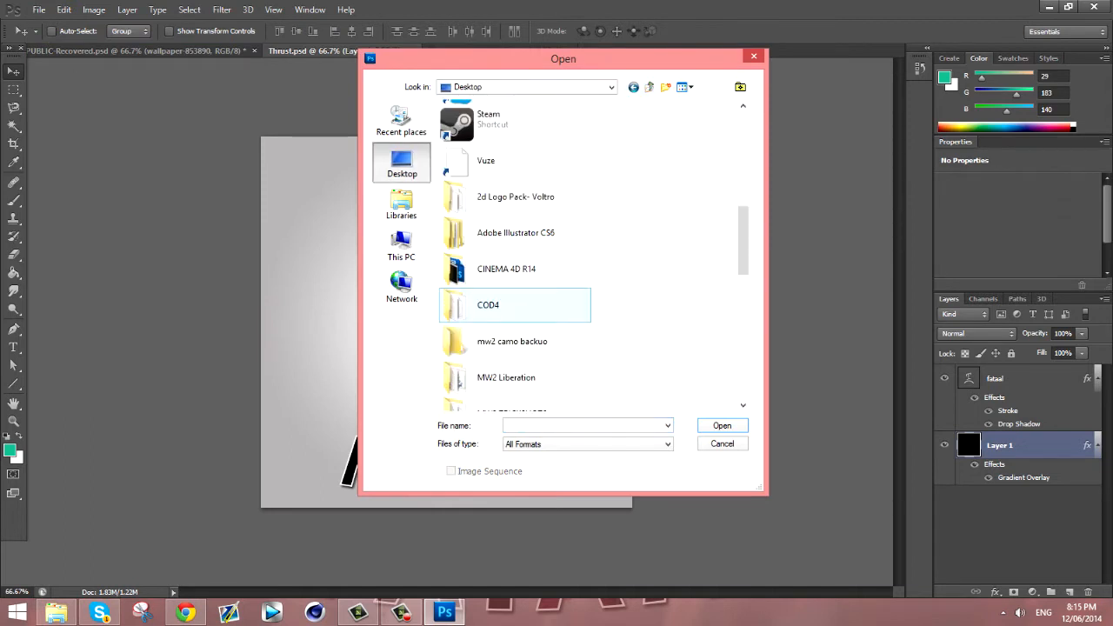
double_click(514, 197)
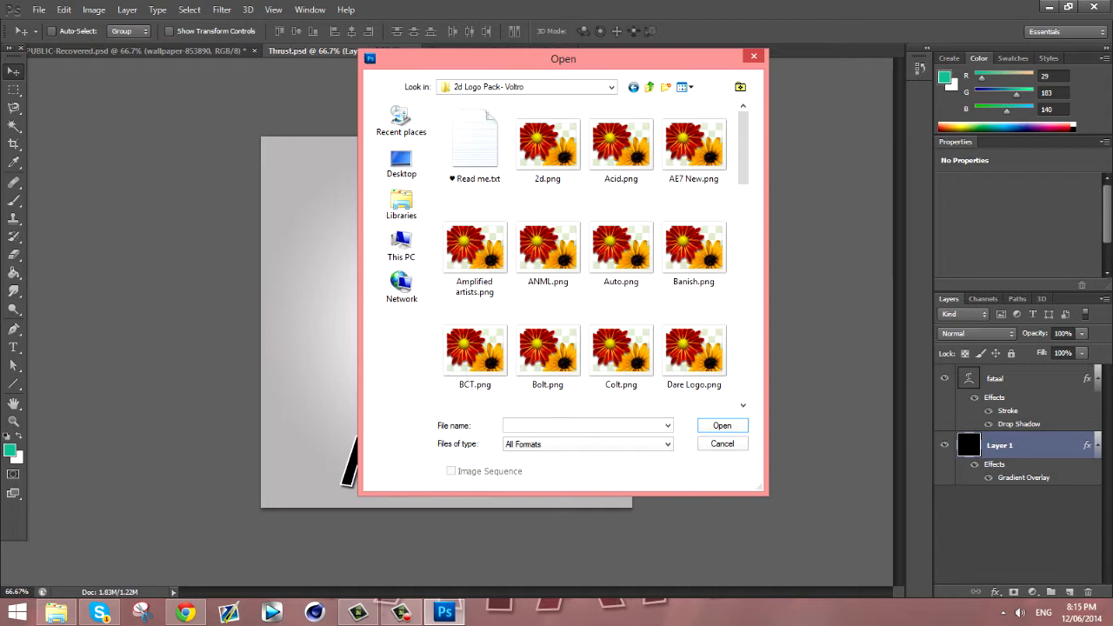
click(547, 144)
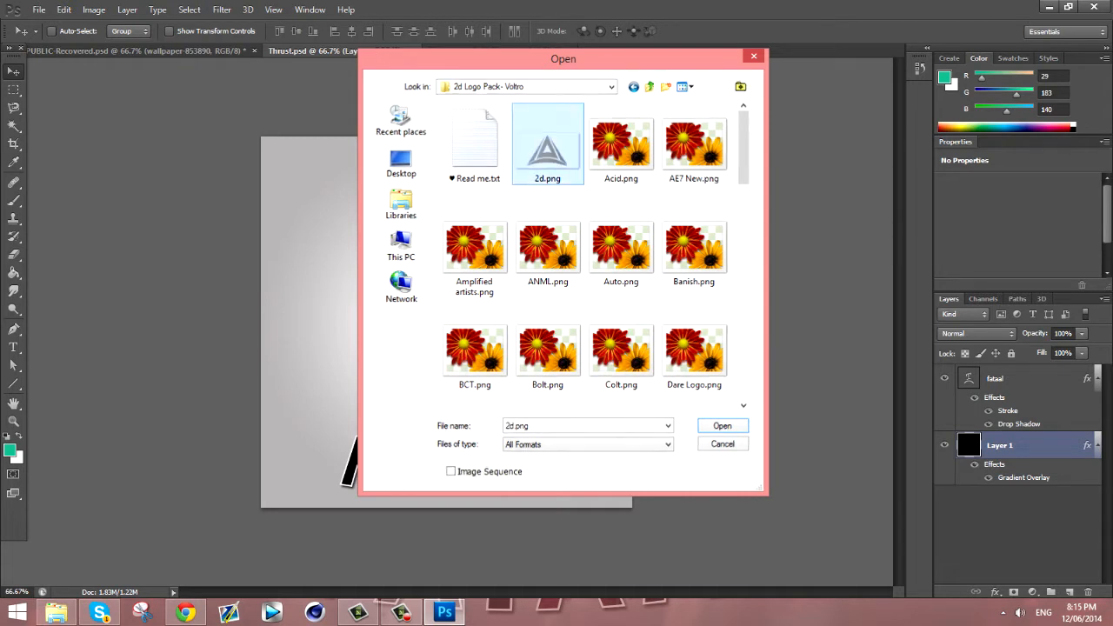
click(721, 425)
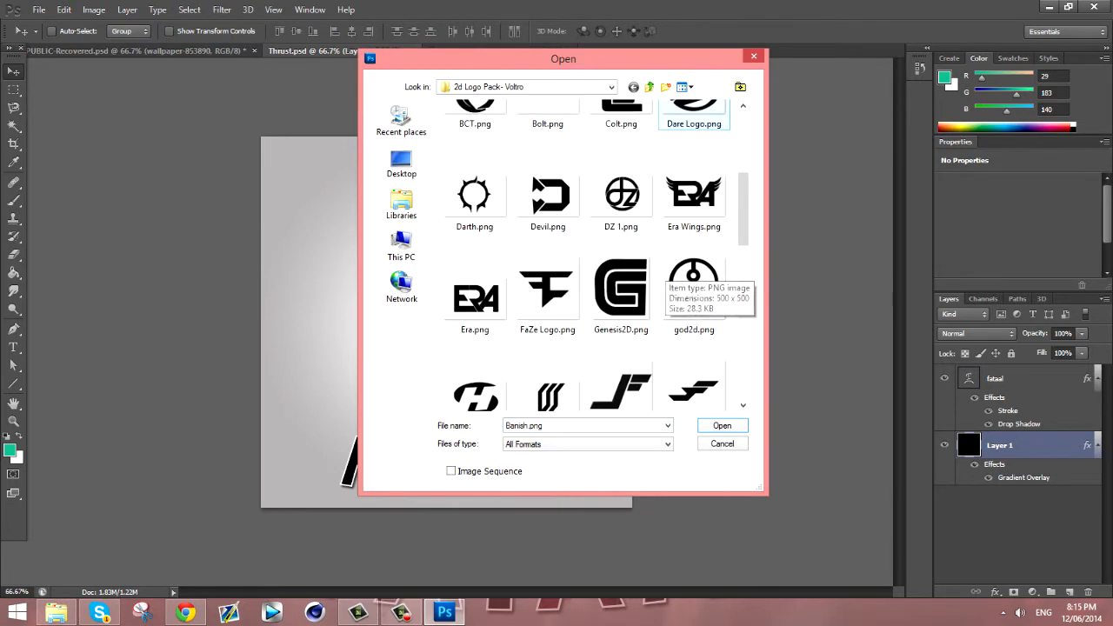
scroll(down, 3)
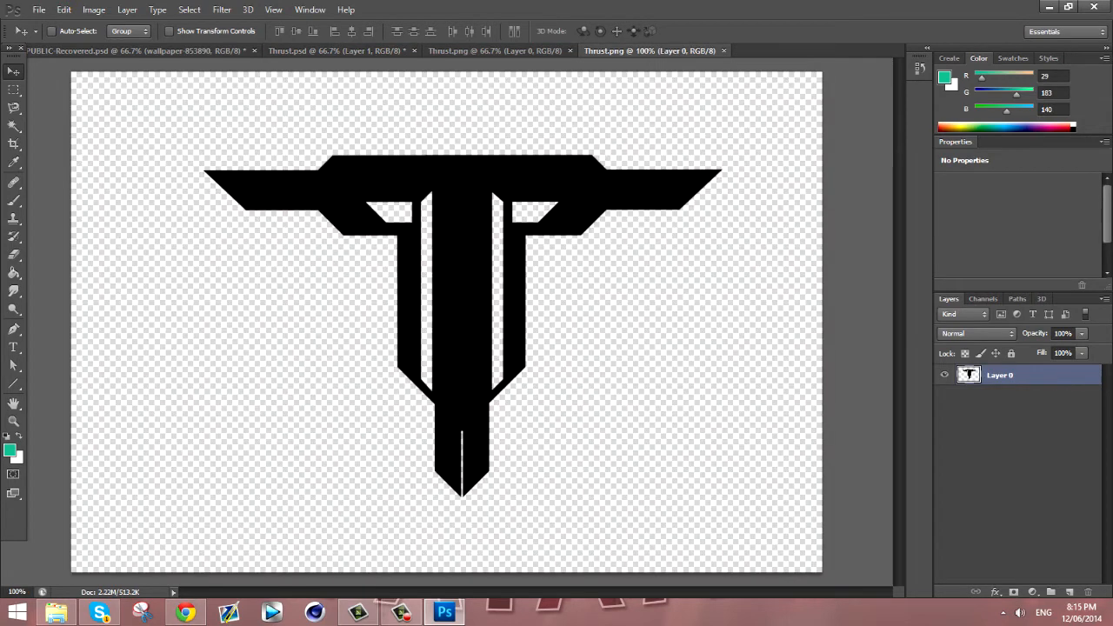
Move the T emblem into Thrust.psd as Layer 2 and begin a free transform.
click(334, 50)
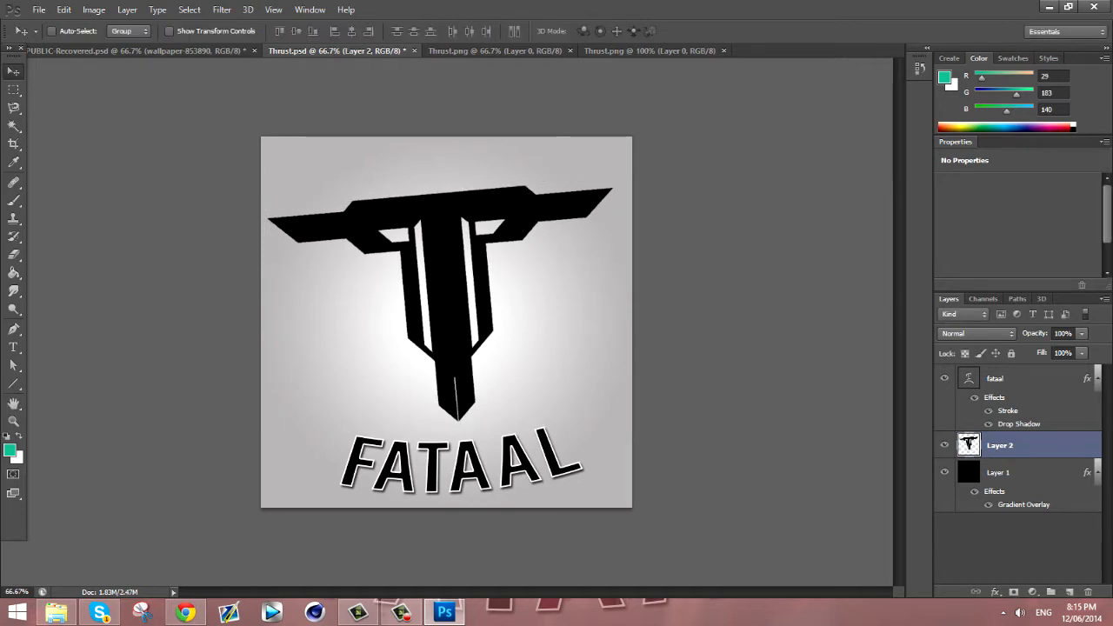
key(ctrl+t)
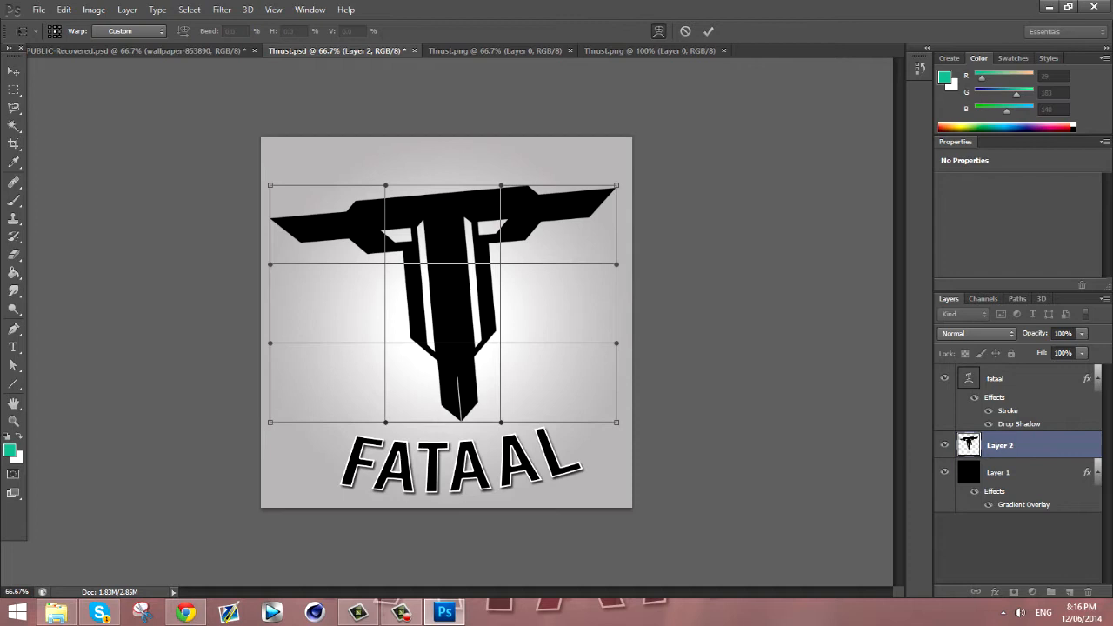
Warp the T emblem with the Arch preset and give it stroke and drop shadow.
click(131, 31)
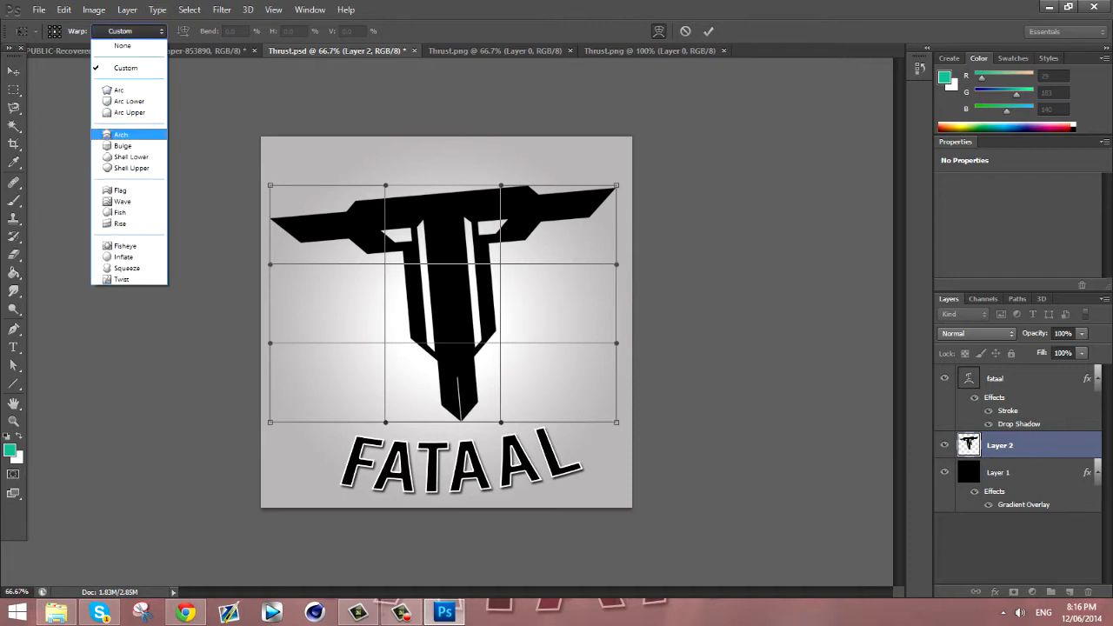
click(122, 145)
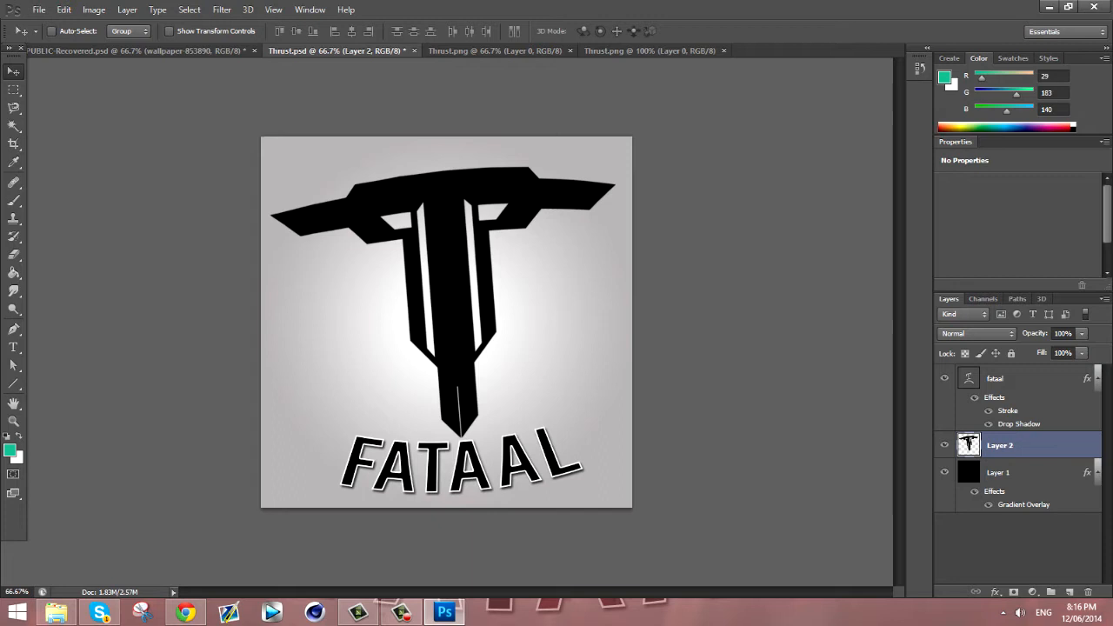
click(1048, 57)
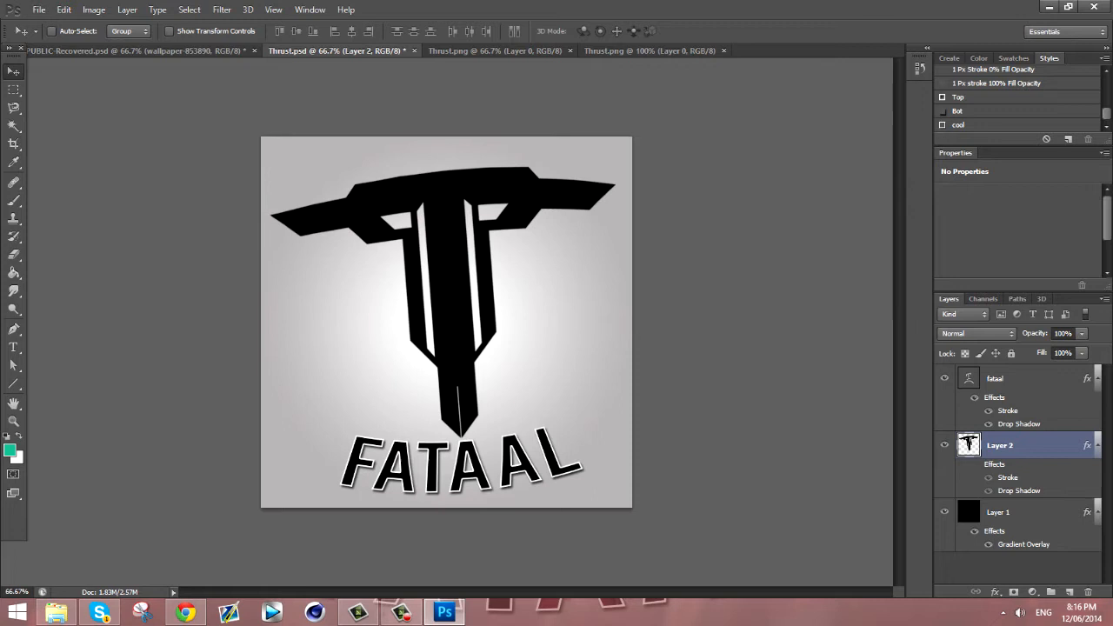
right_click(1000, 446)
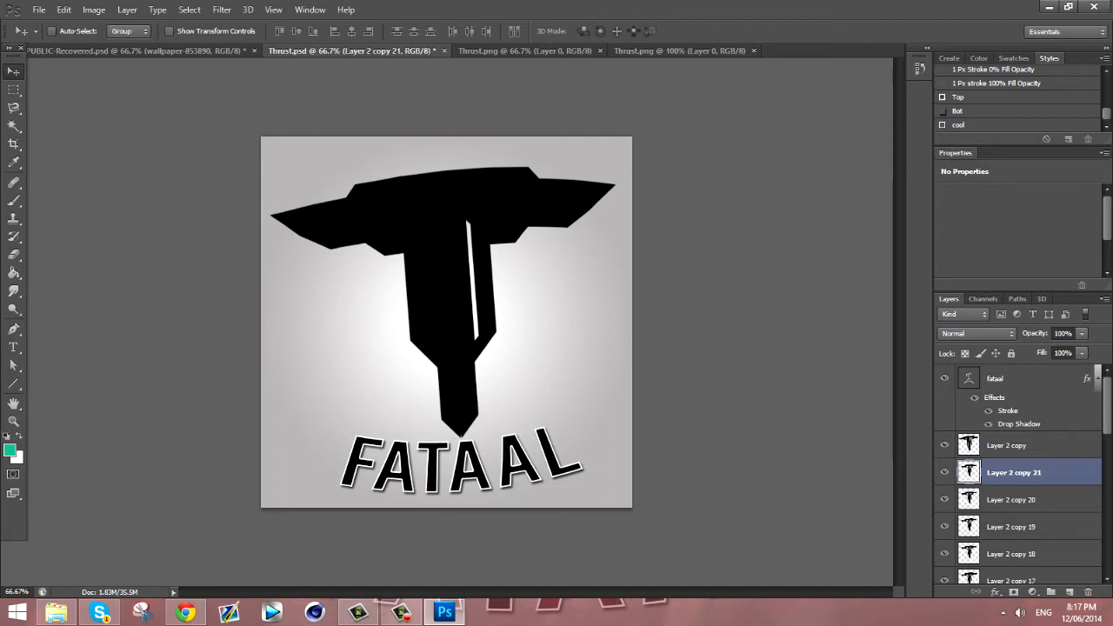
Stack nudged Ctrl+J duplicates of the emblem into a near-solid black T above FATAAL.
scroll(down, 3)
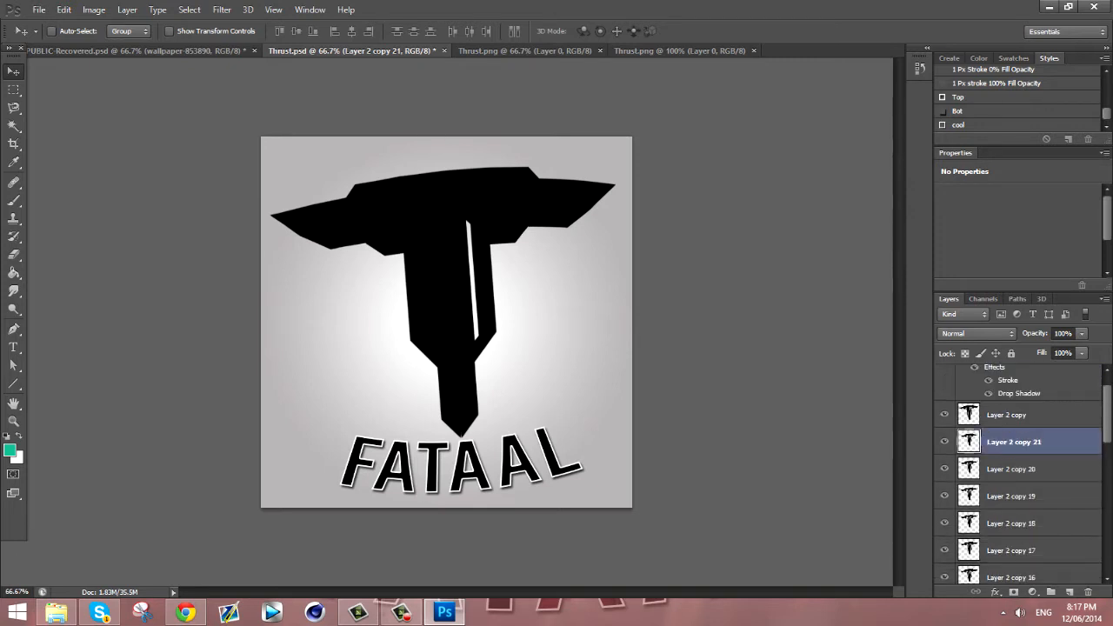
Merge the copies with drop shadow, stroke Layer 2 copy, and show Thrust.png.
scroll(down, 3)
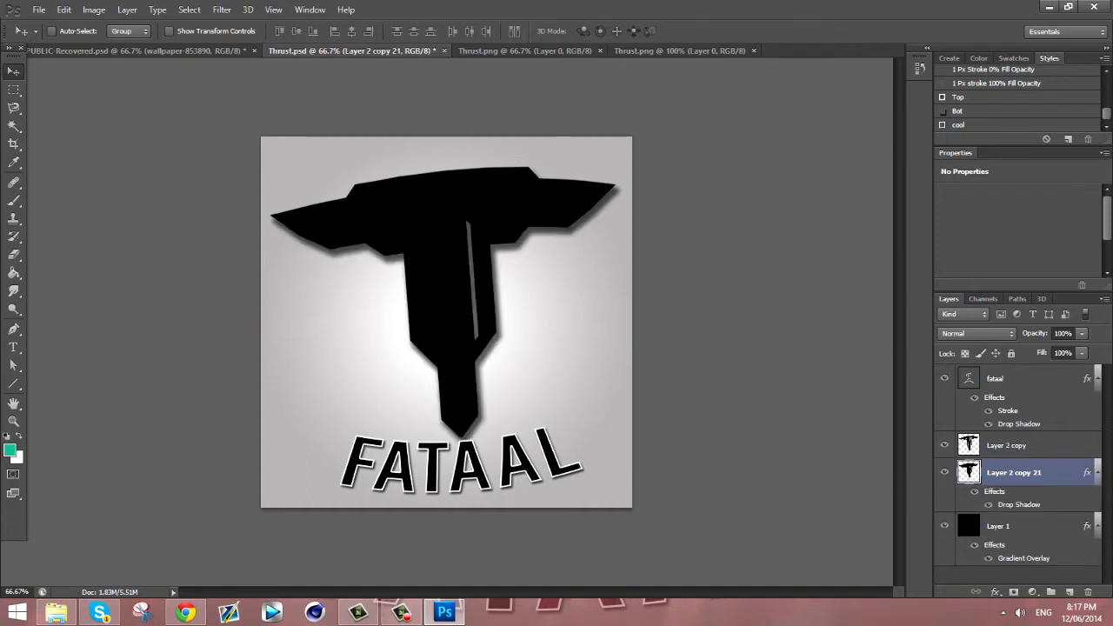
click(1006, 445)
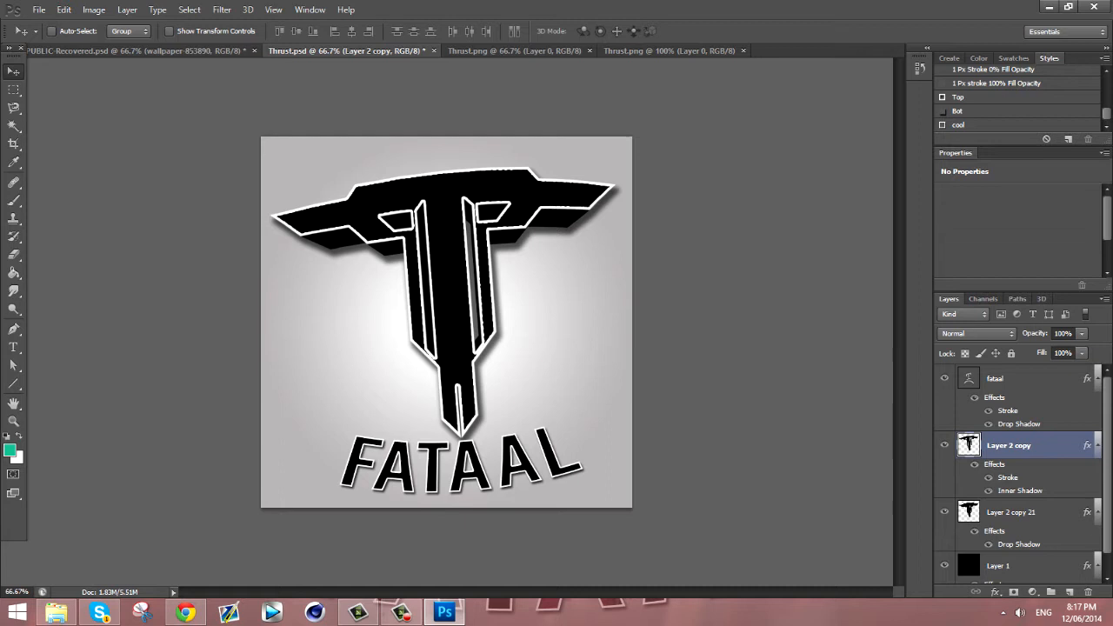
click(669, 50)
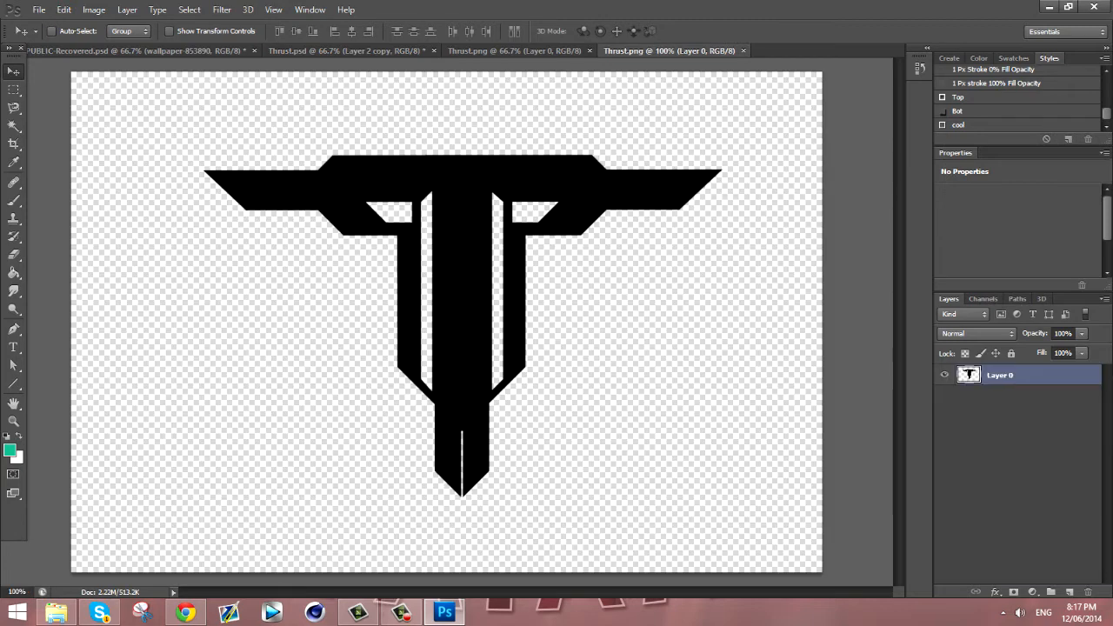
Switch to the PUBLIC Recovered graphics pack and reveal the joker003 Joker render.
click(339, 50)
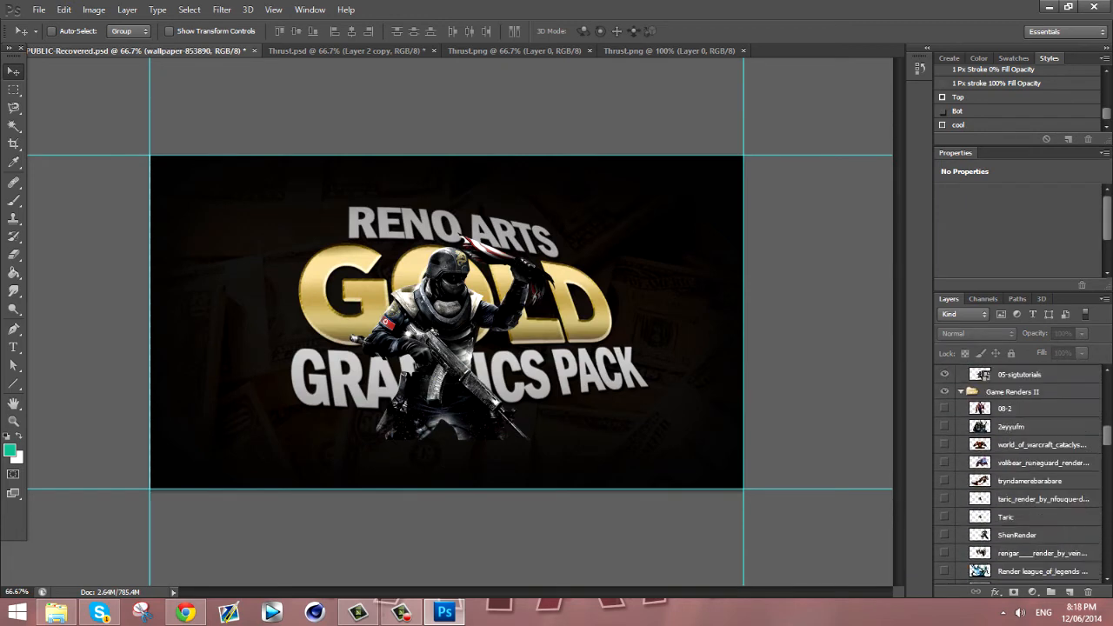
scroll(down, 3)
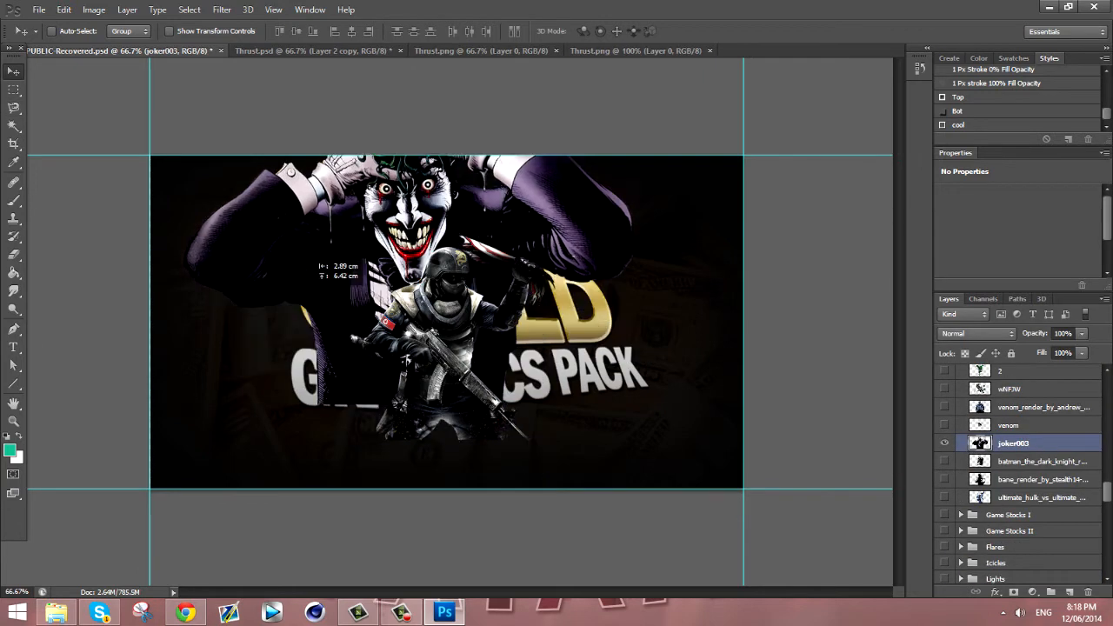
click(313, 51)
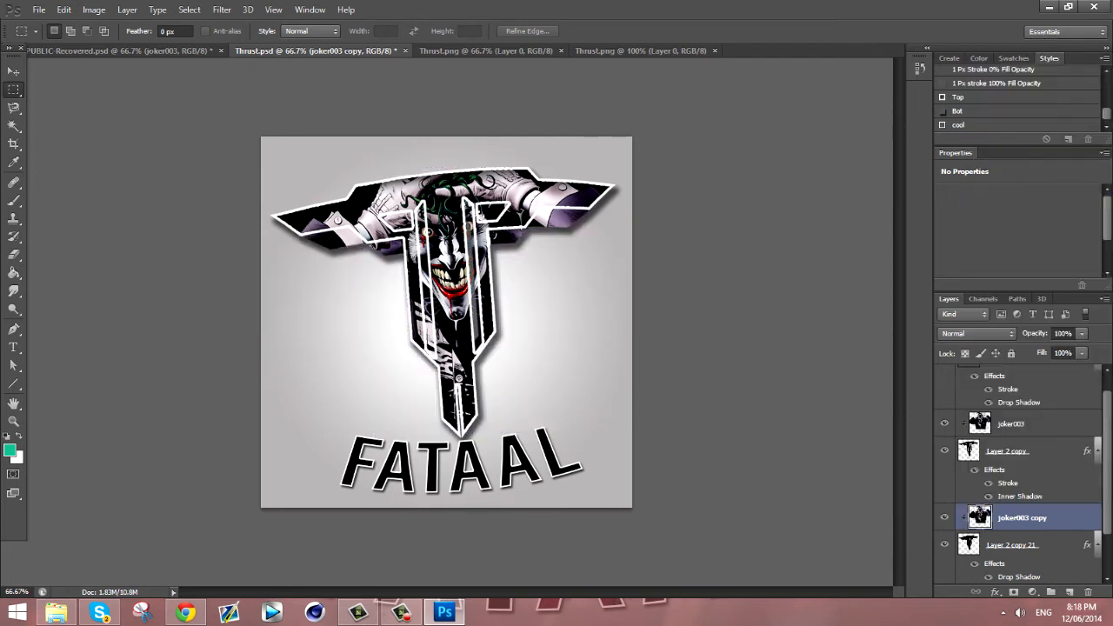
Adjust the opacity of joker003 copy 2, placed above the emblem and below fataal.
drag(1078, 348, 1035, 348)
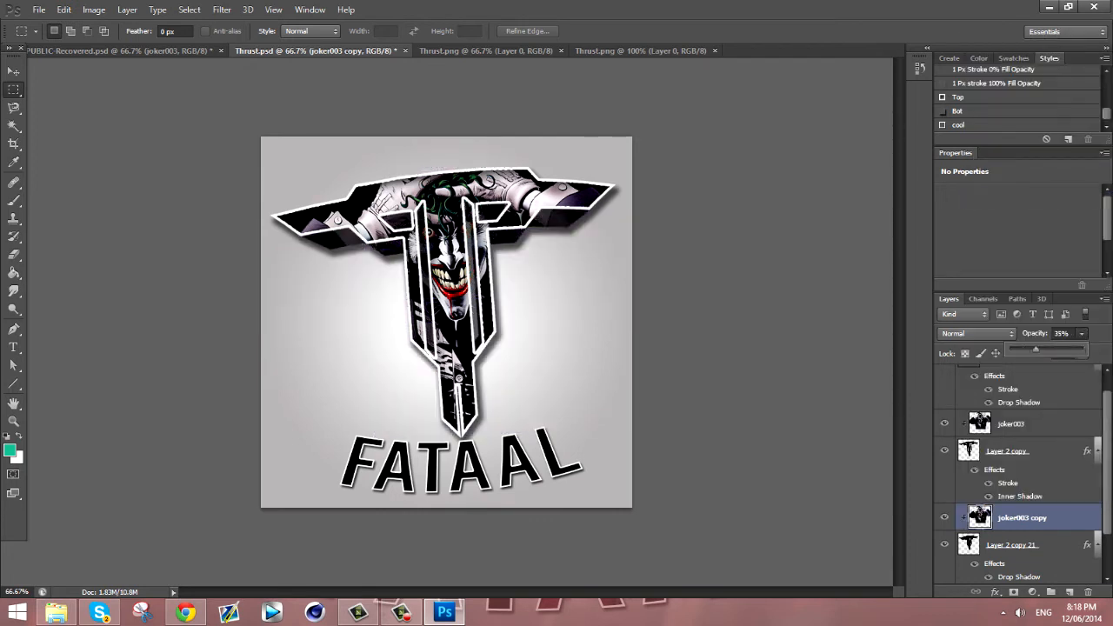
drag(1047, 349, 1026, 348)
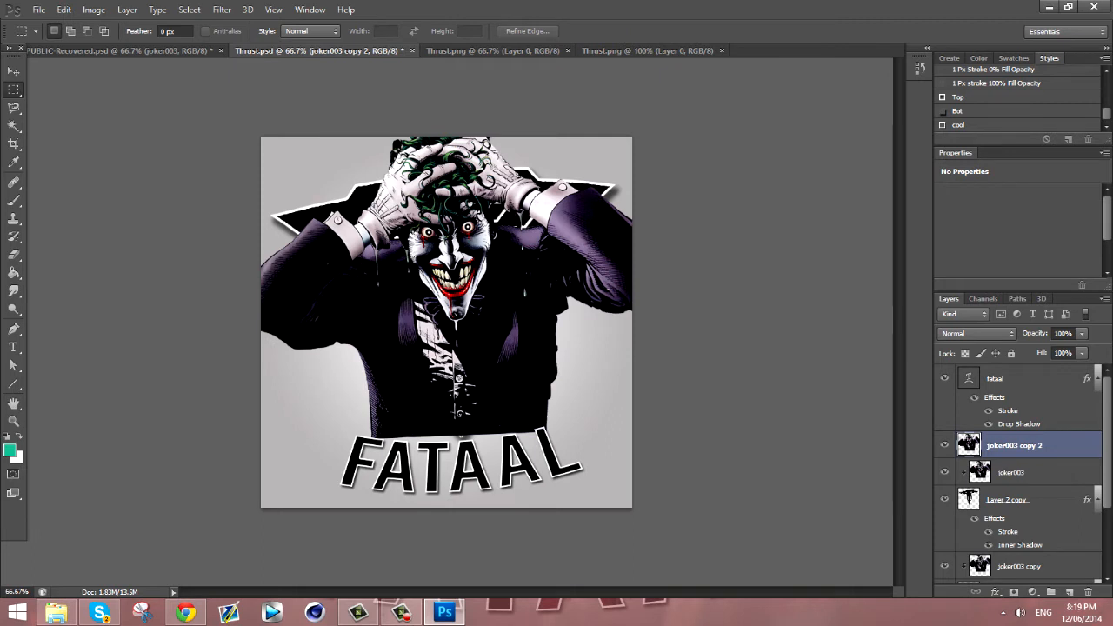
Lower the Joker copy's opacity to about 62% and start erasing over the emblem.
drag(1082, 348, 1065, 348)
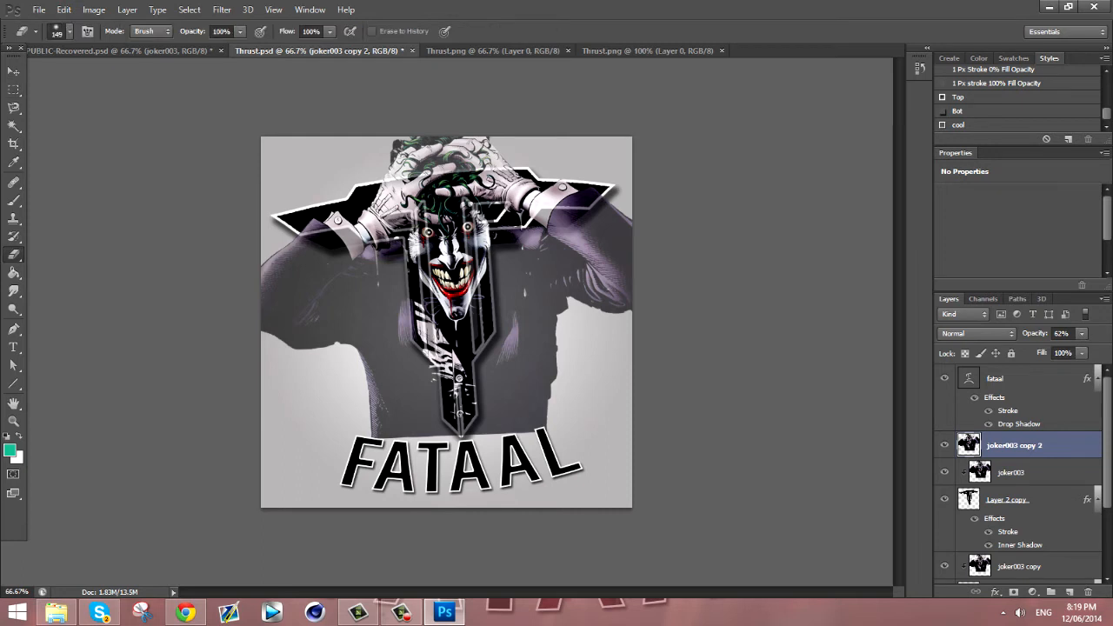
click(57, 31)
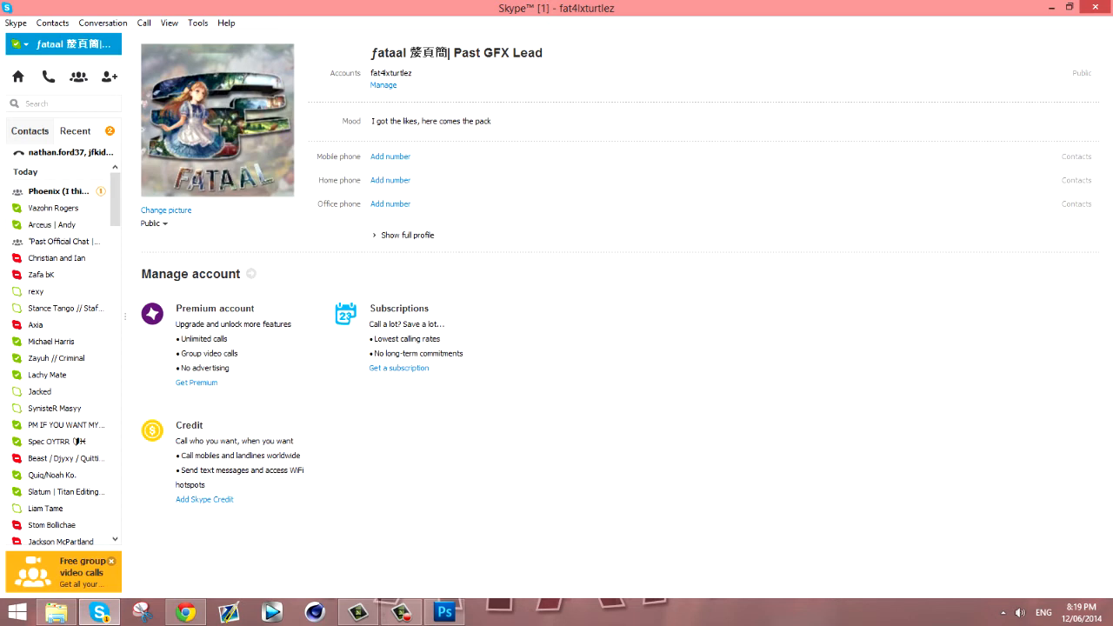
Switch to Skype and bring up the account profile page.
click(15, 23)
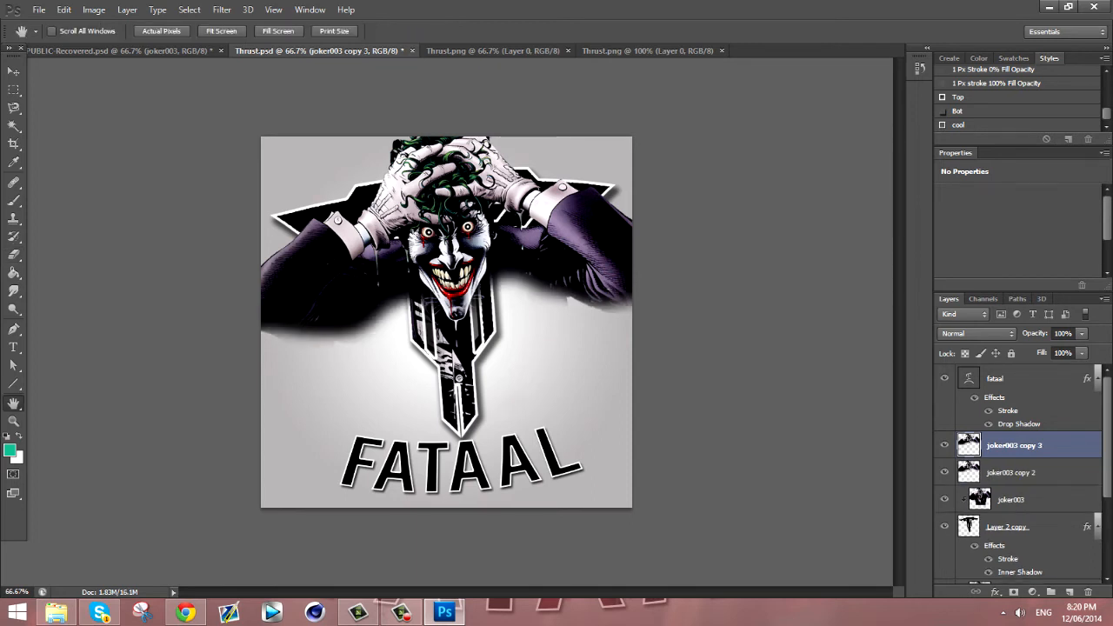
Uncheck the G channel in the top Joker copy's Blending Options.
double_click(1015, 445)
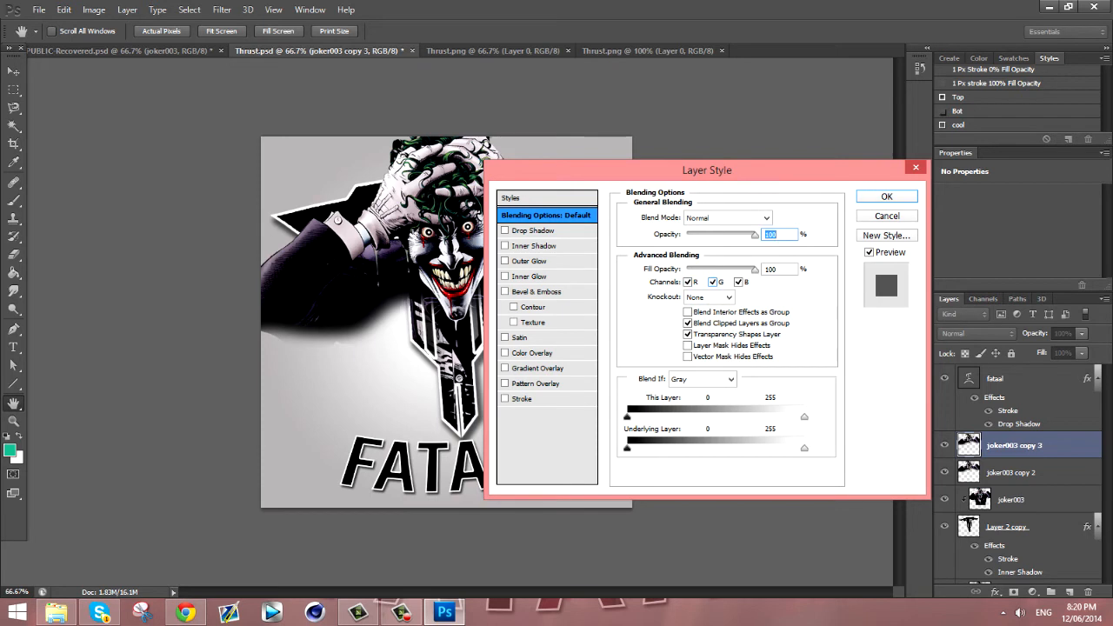
click(713, 281)
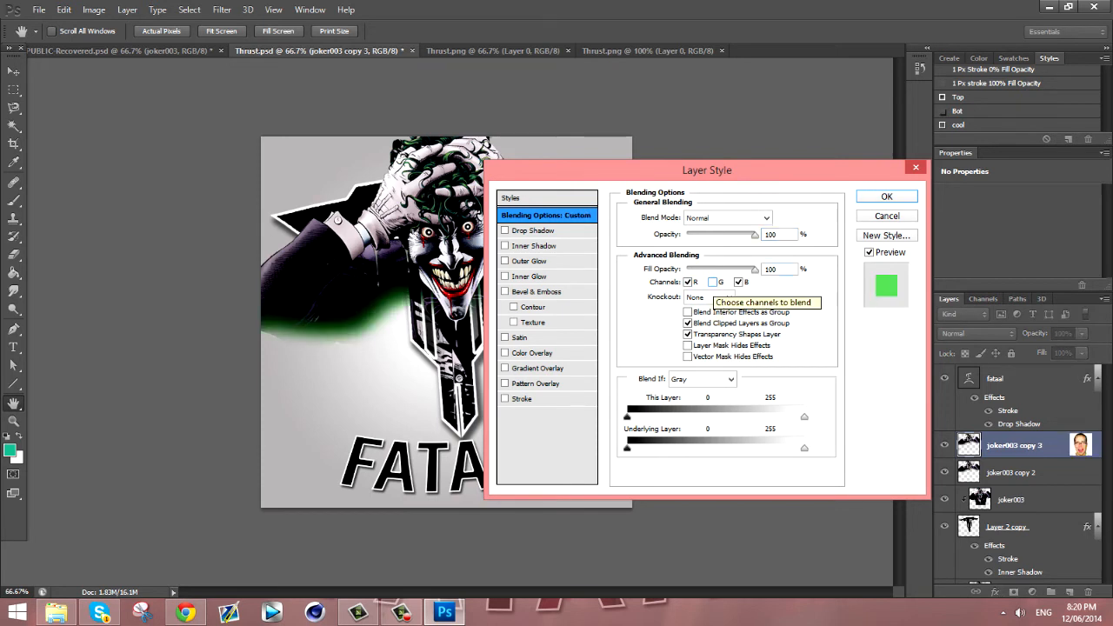
click(886, 196)
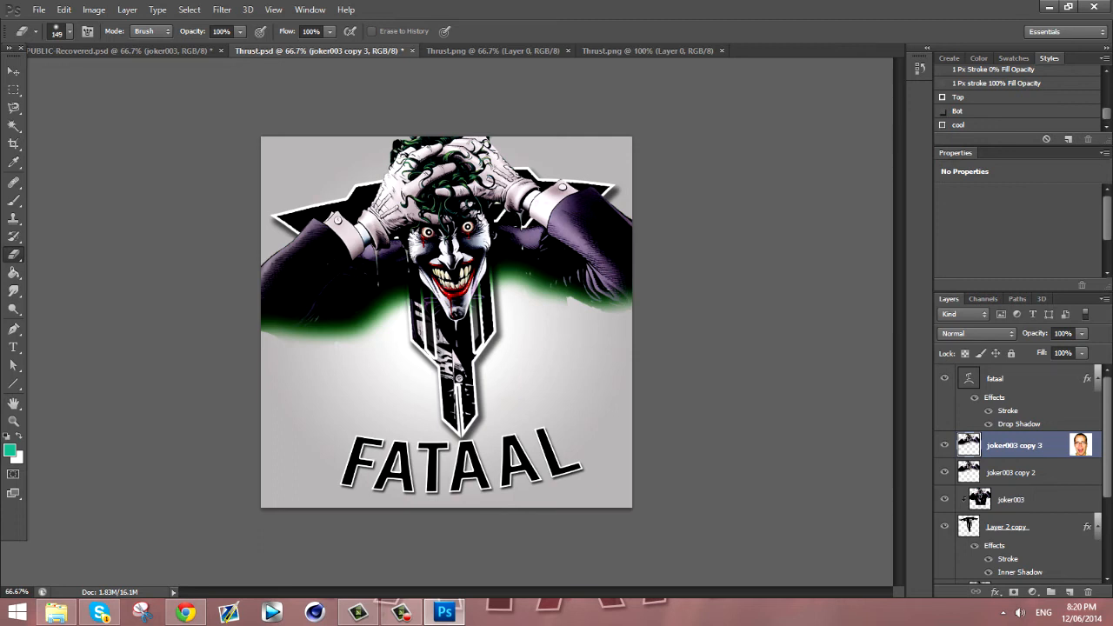
Free Transform the channel-limited Joker copy to offset it from the original.
key(ctrl+t)
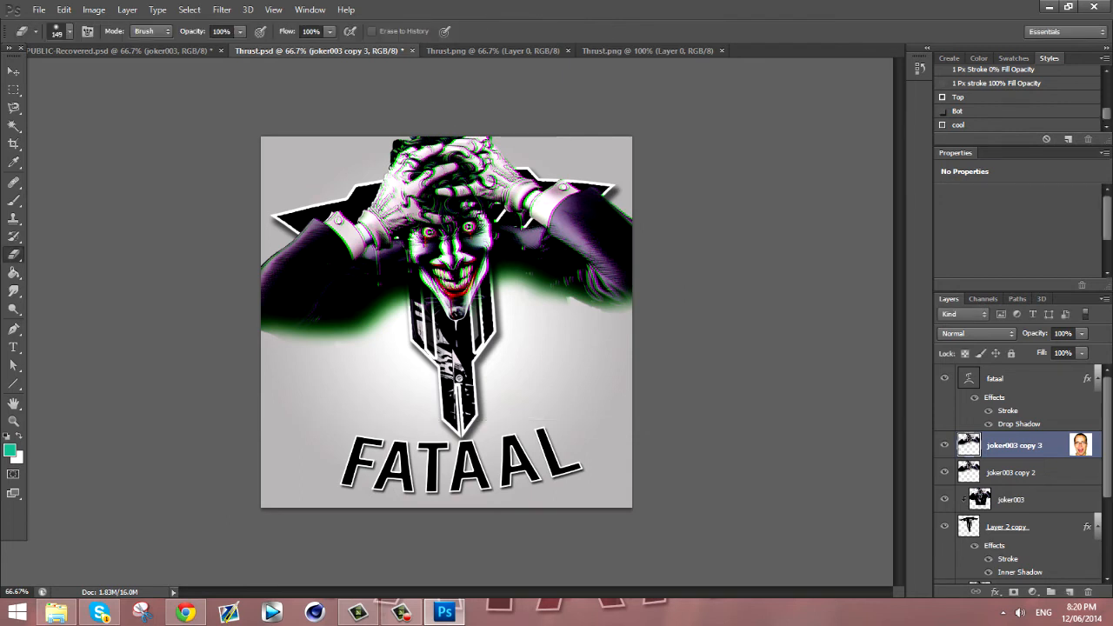
click(1013, 472)
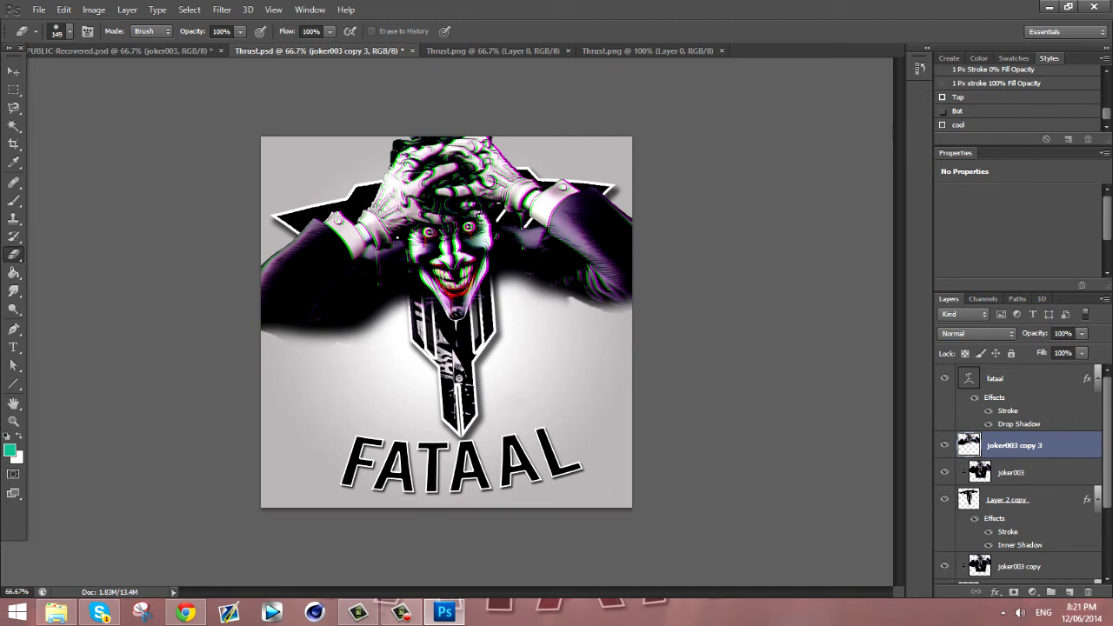
click(1013, 472)
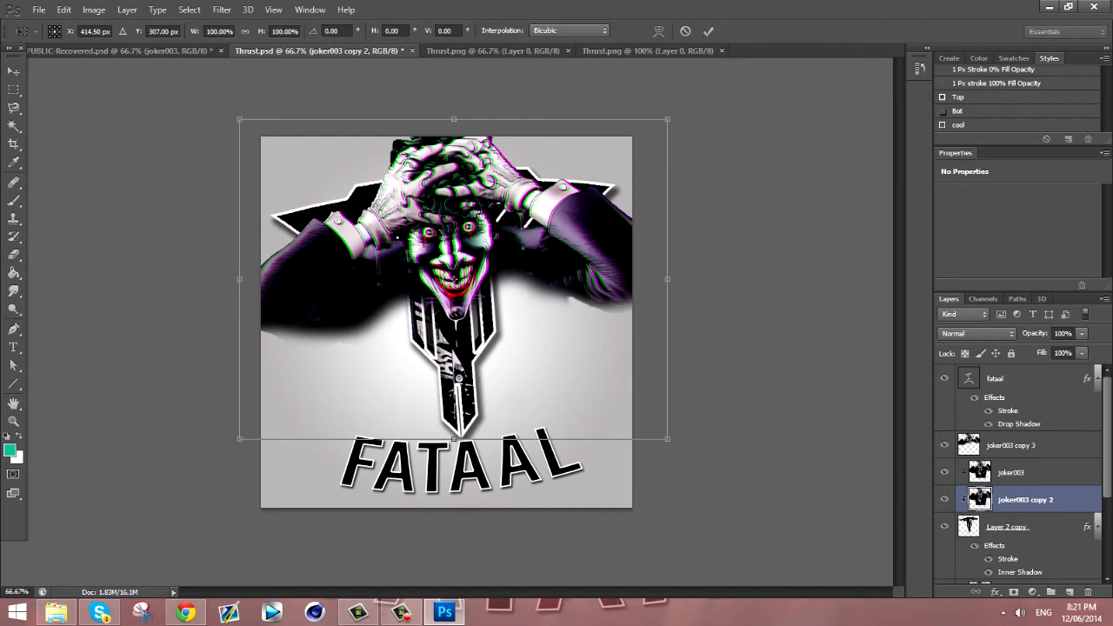
Rotate and enlarge the duplicated Joker copy and bring up its transform options.
drag(667, 119, 637, 86)
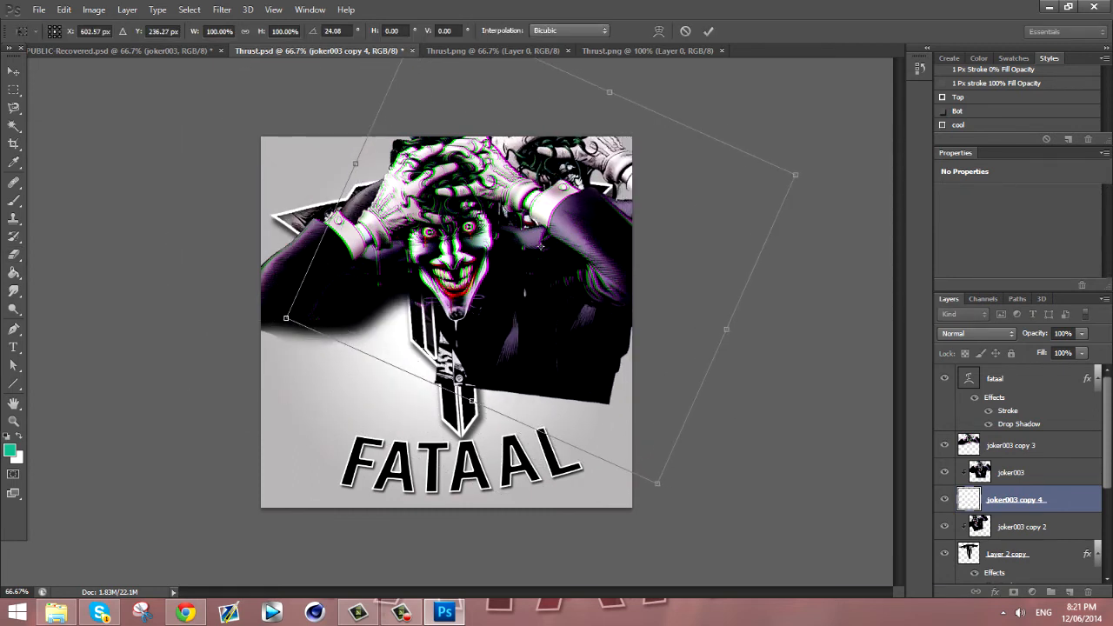
right_click(1015, 499)
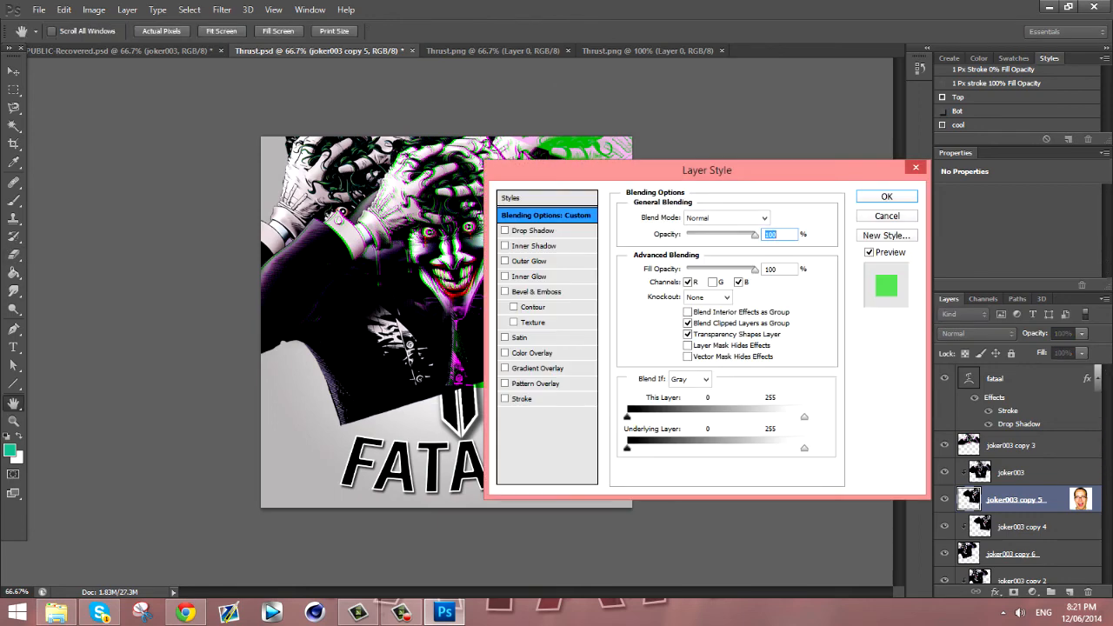
Confirm the G-channel blending change and delete the rotated joker003 copy 4.
click(886, 195)
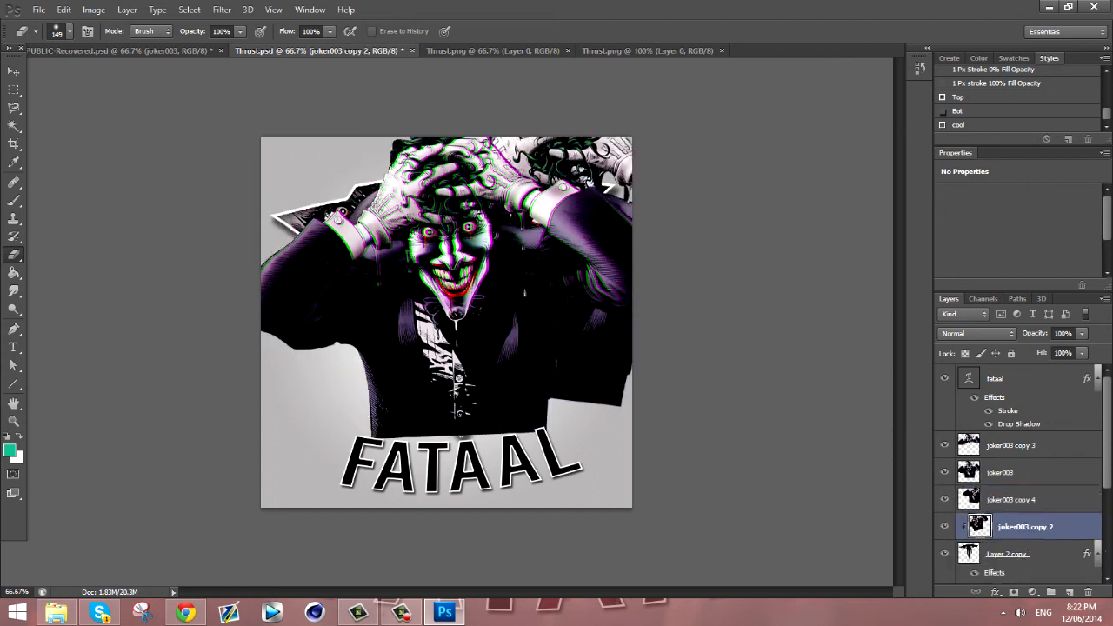
click(1015, 499)
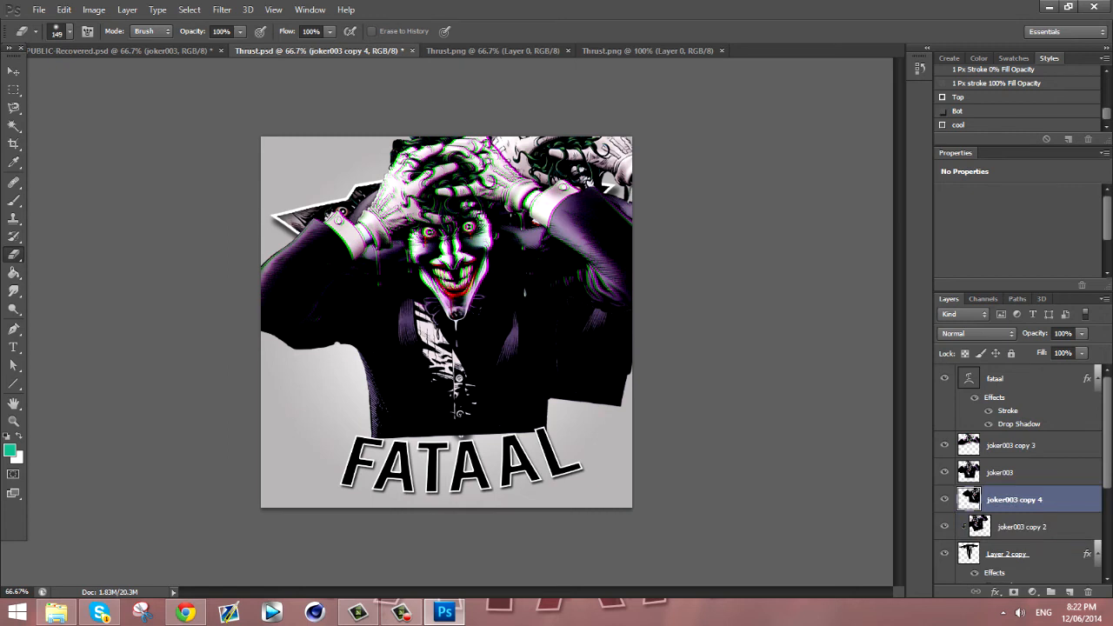
click(1026, 499)
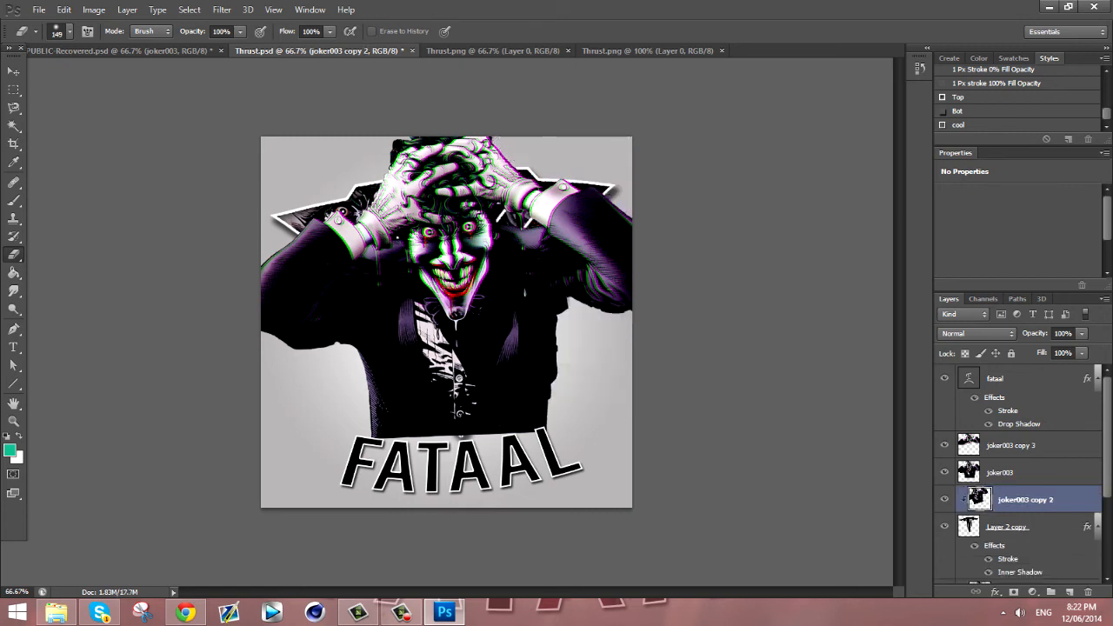
Set the large Joker copy as the background layer above Layer 1.
click(1013, 444)
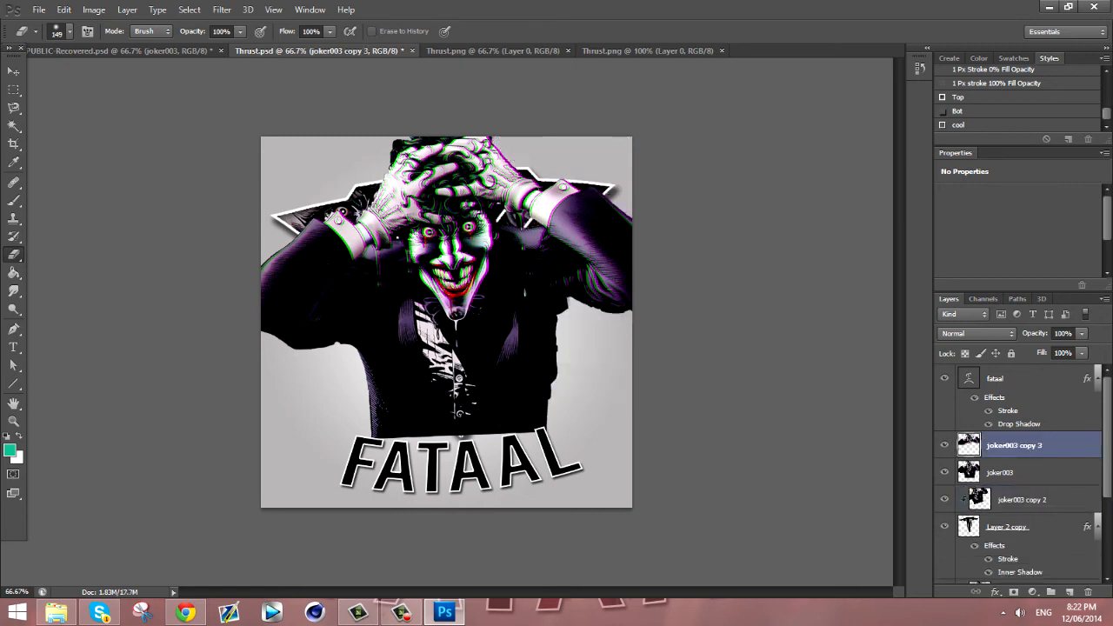
right_click(1014, 445)
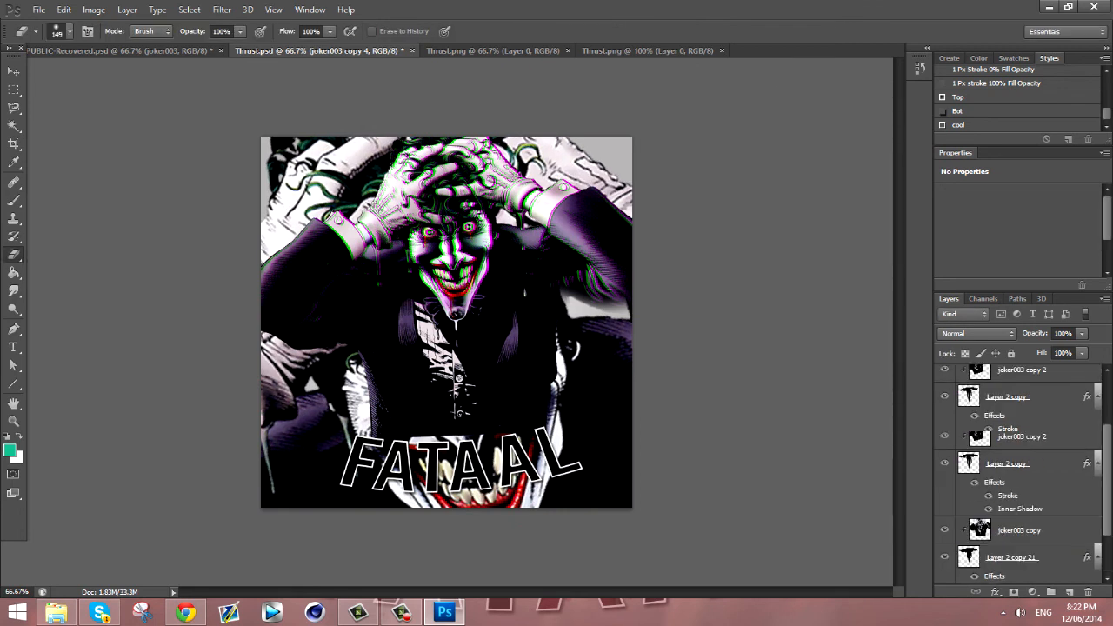
click(1026, 463)
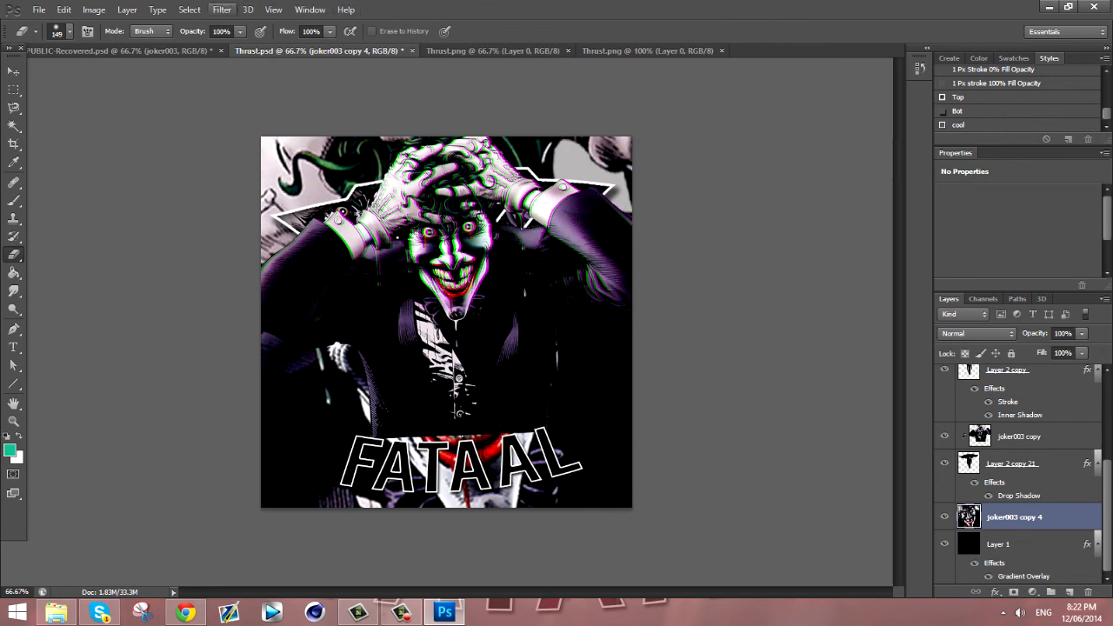
click(221, 10)
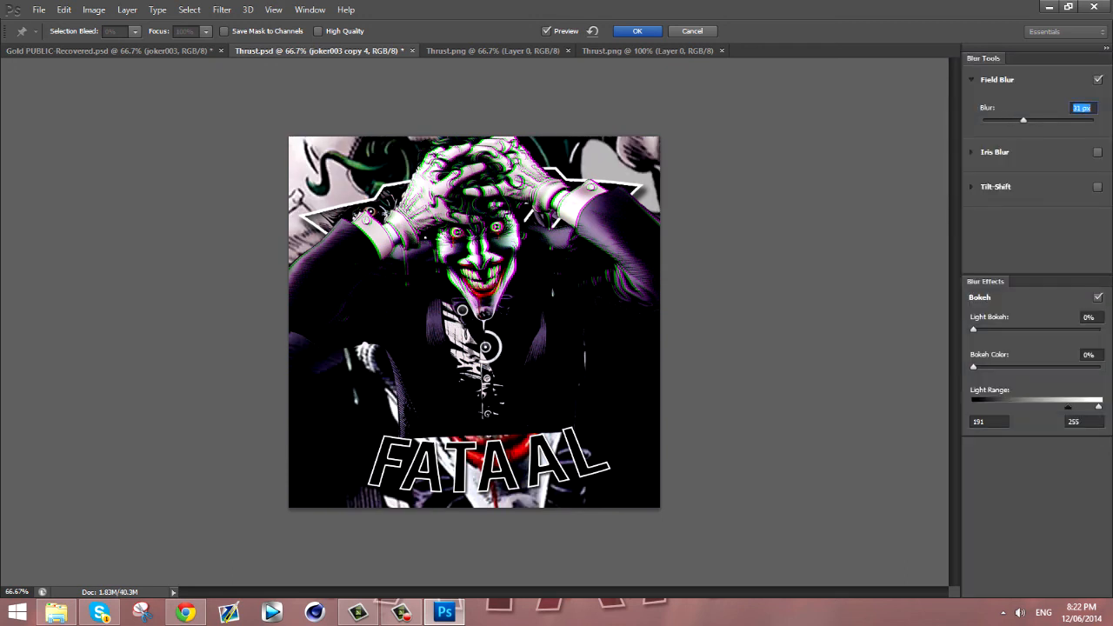
Confirm the Field Blur on the large Joker background layer.
click(636, 30)
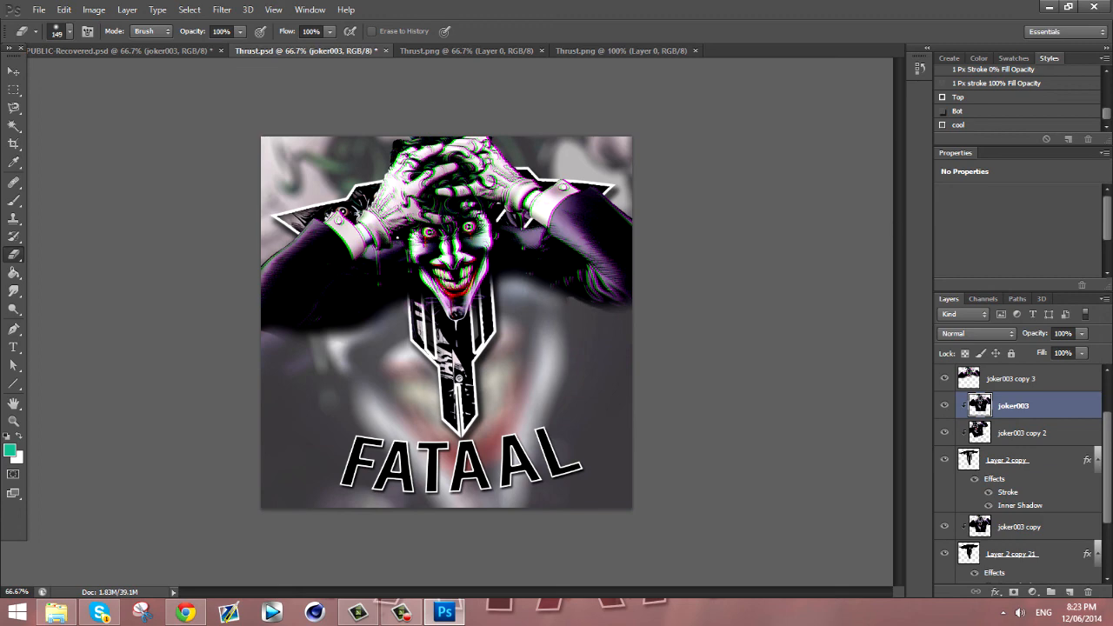
Compare against the finished Thrust.png, then return to Thrust.psd.
click(467, 51)
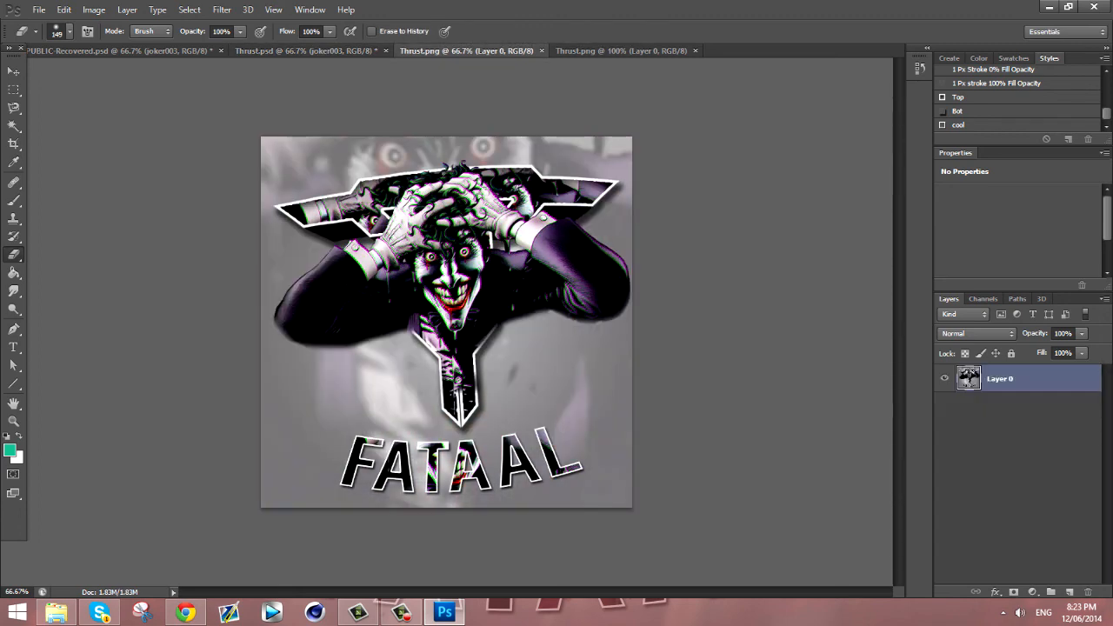
click(304, 50)
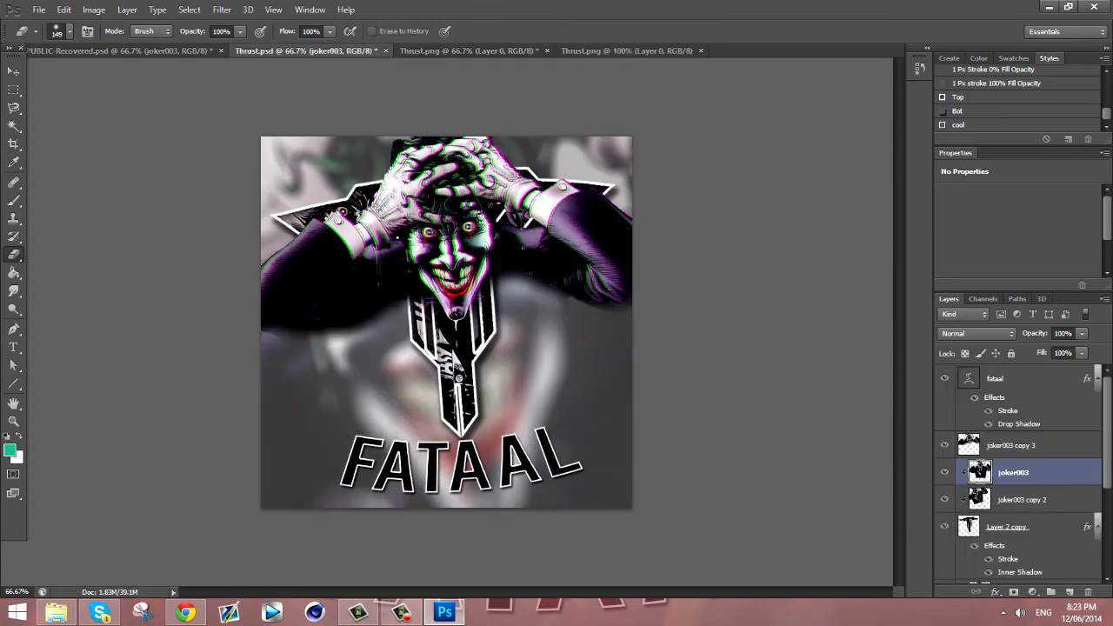